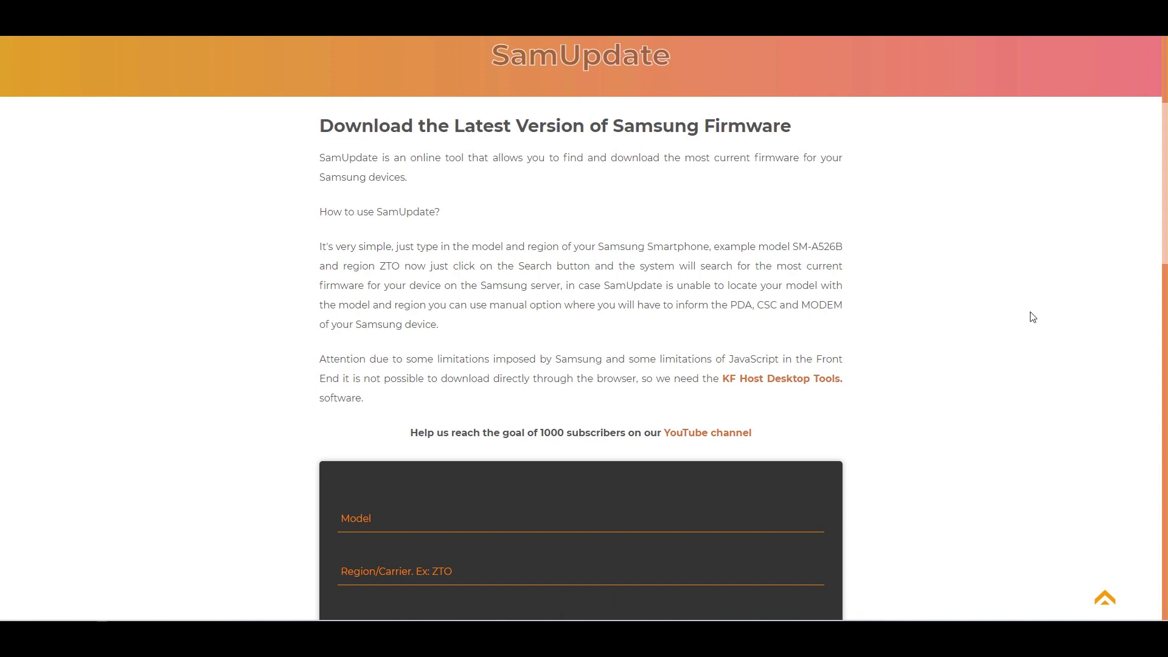
# - Enter GALAXY S22 ULTRA in the model field to list its model variants
pyautogui.scroll(-3)
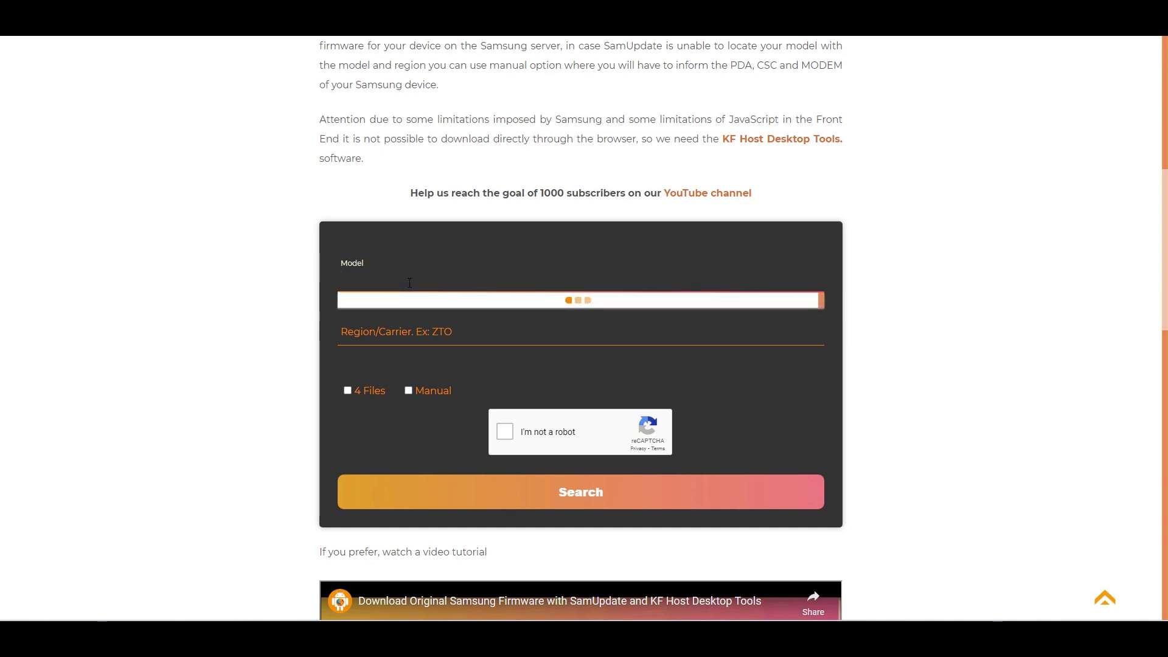
pyautogui.click(579, 300)
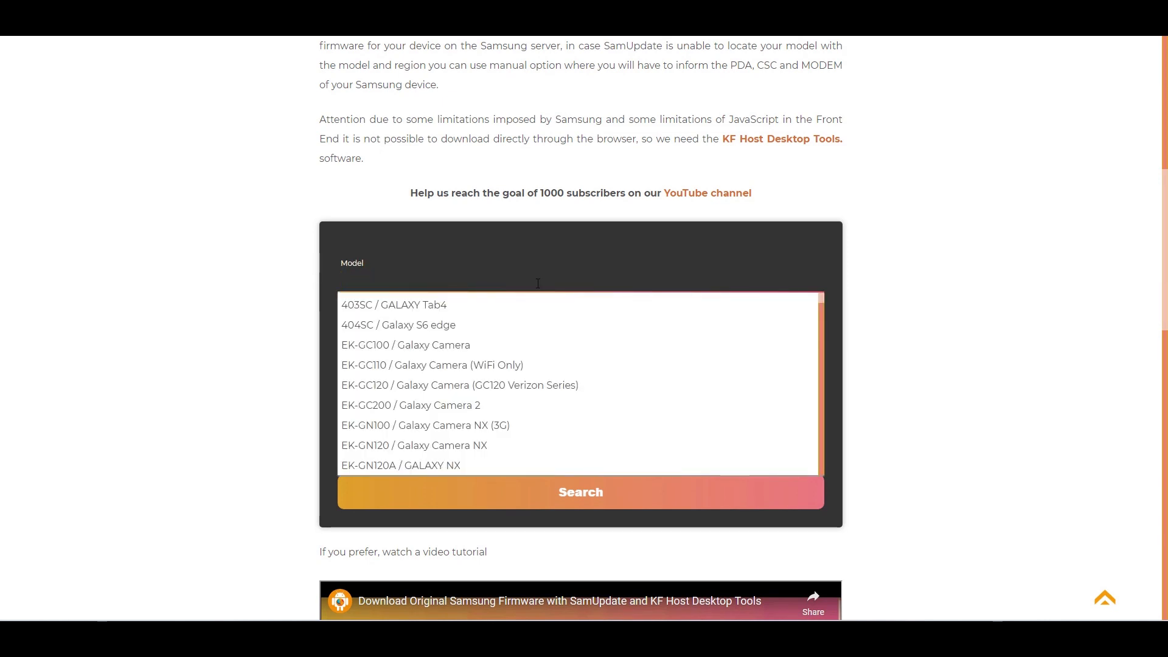
pyautogui.write('GALAXY S22 ULTRA')
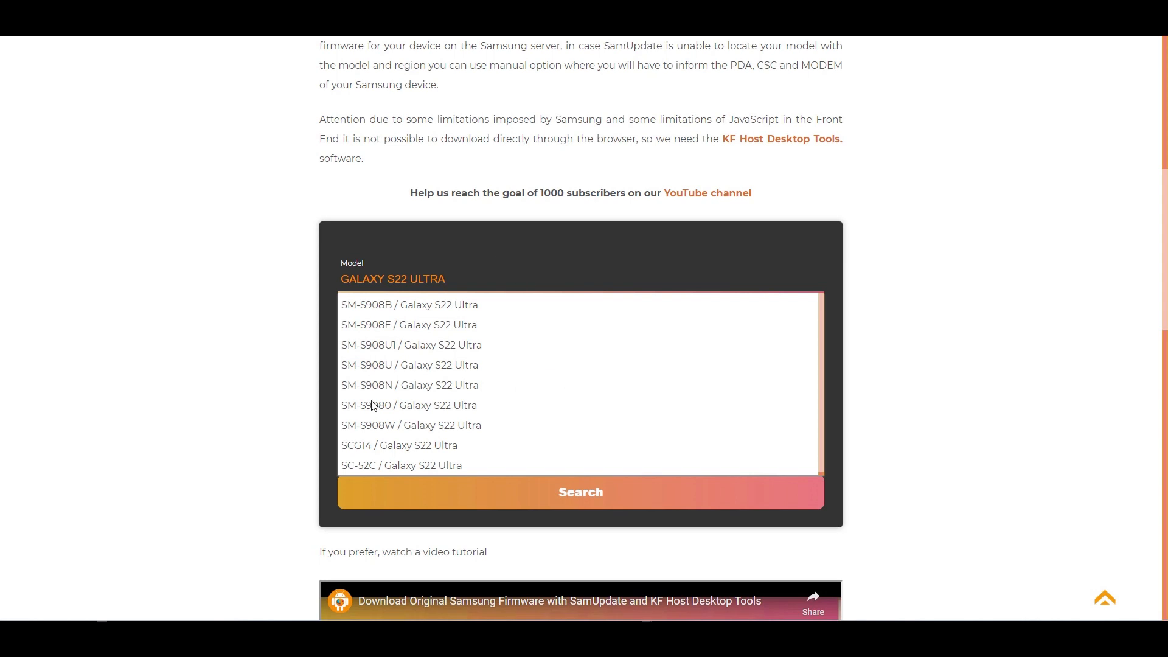
pyautogui.moveTo(409, 365)
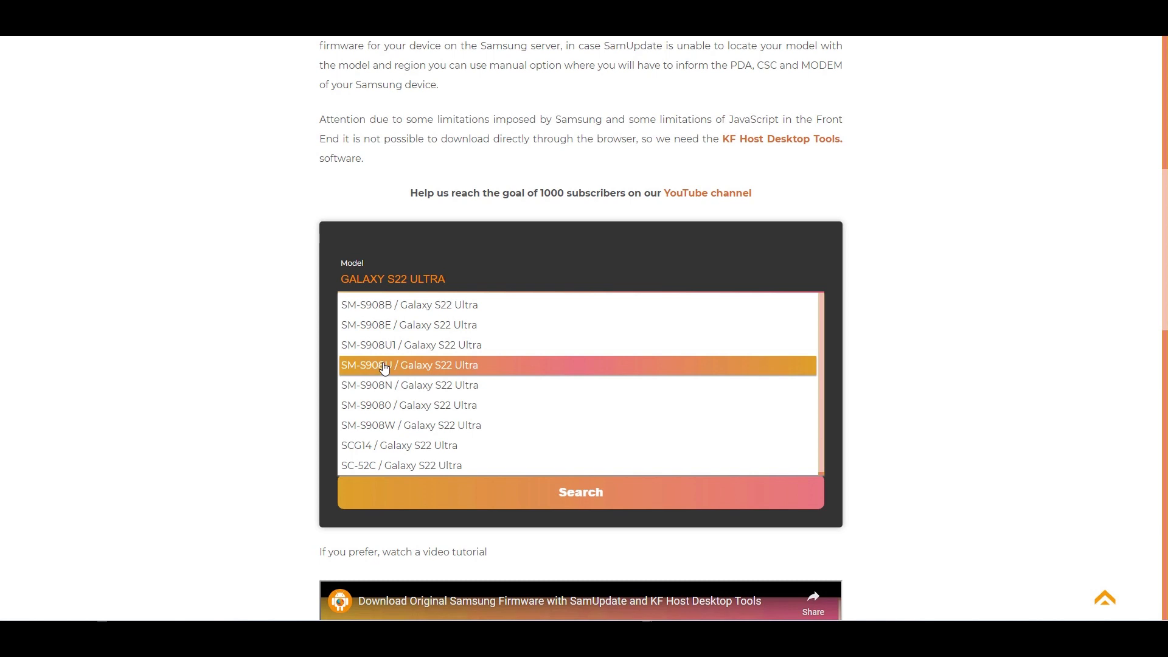
# - Choose model SM-S908U (Galaxy S22 Ultra) and region USC - United States
pyautogui.click(408, 365)
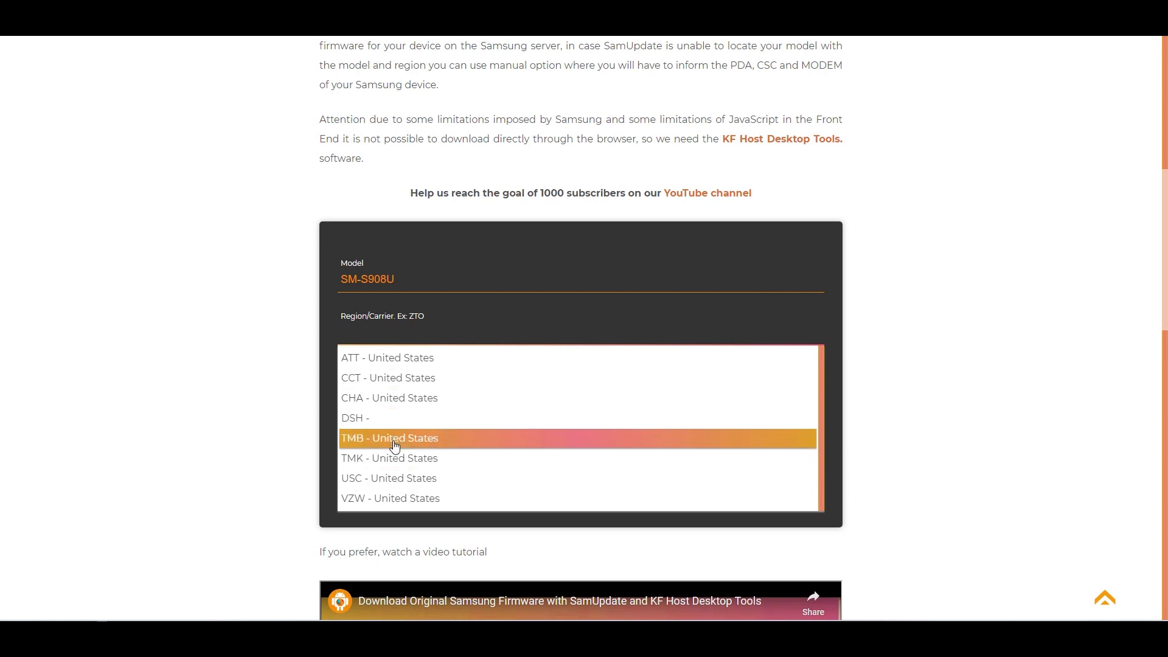
pyautogui.moveTo(375, 481)
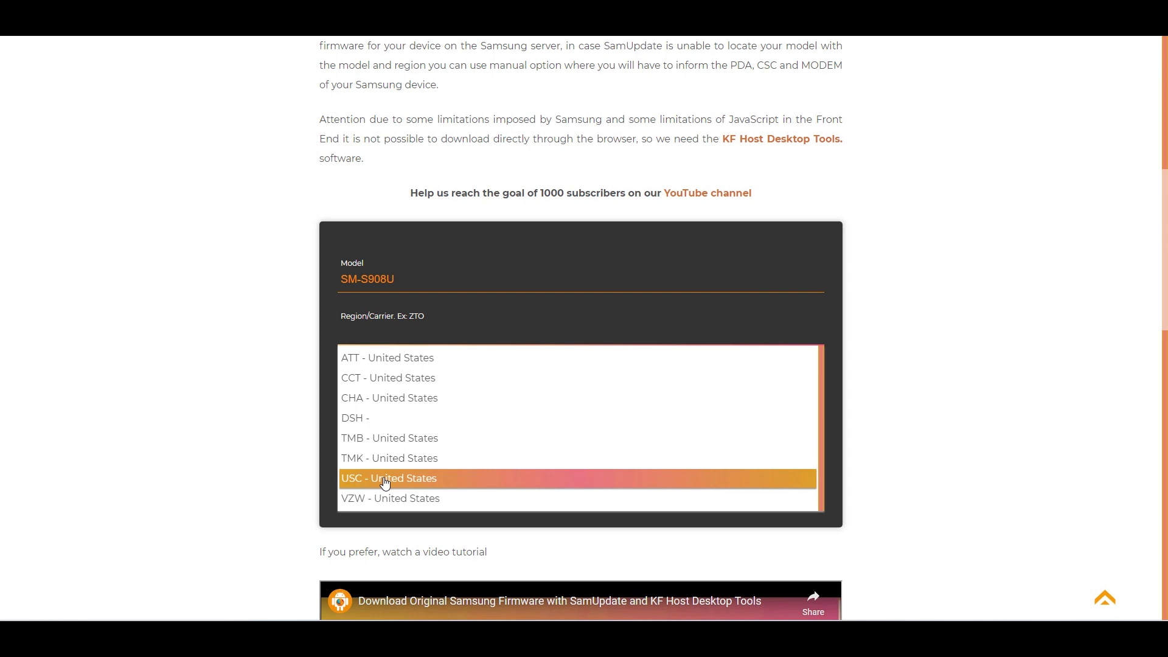
pyautogui.click(388, 478)
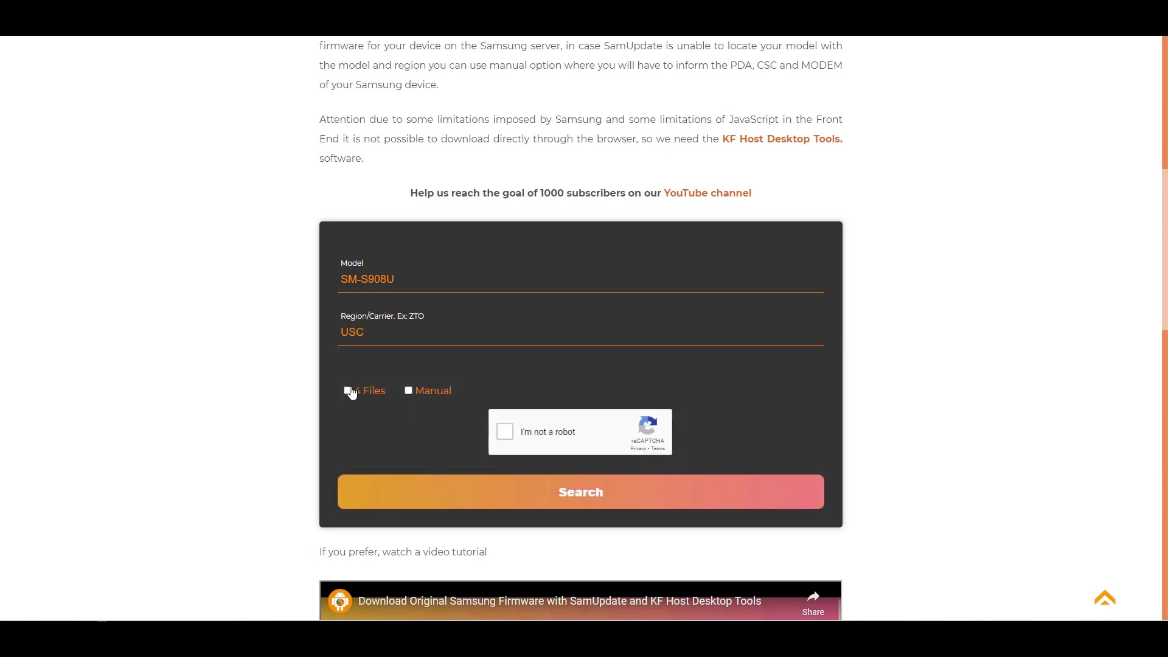
# - Enable 4 Files, solve the traffic-light reCAPTCHA, and run the firmware search
pyautogui.click(347, 391)
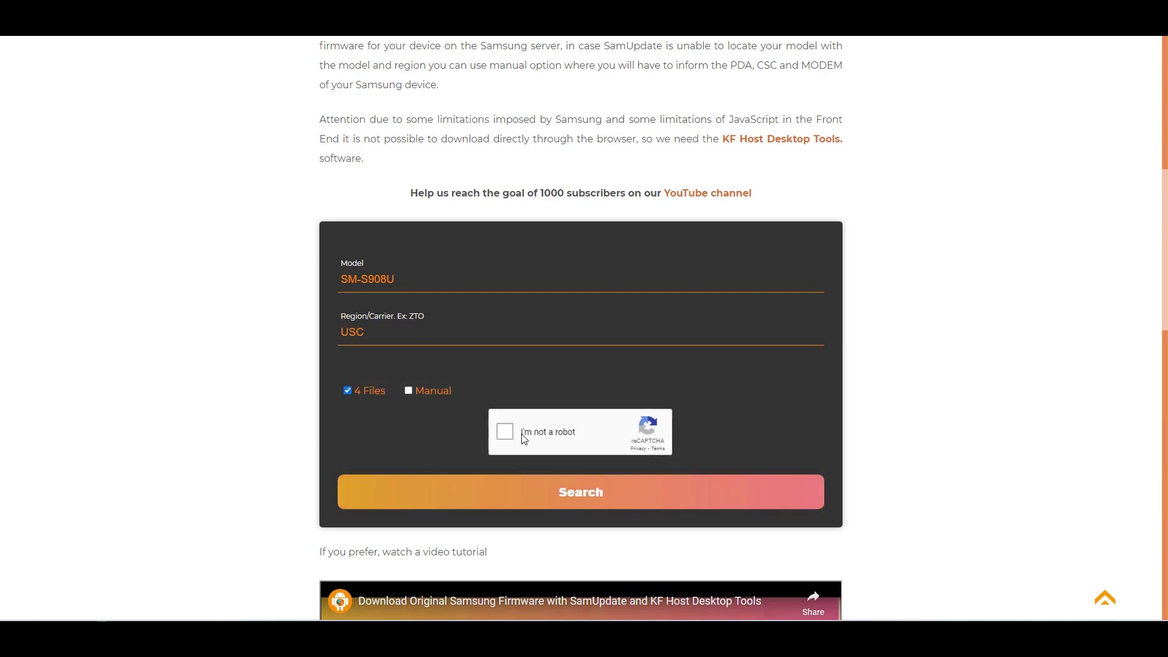
pyautogui.click(504, 431)
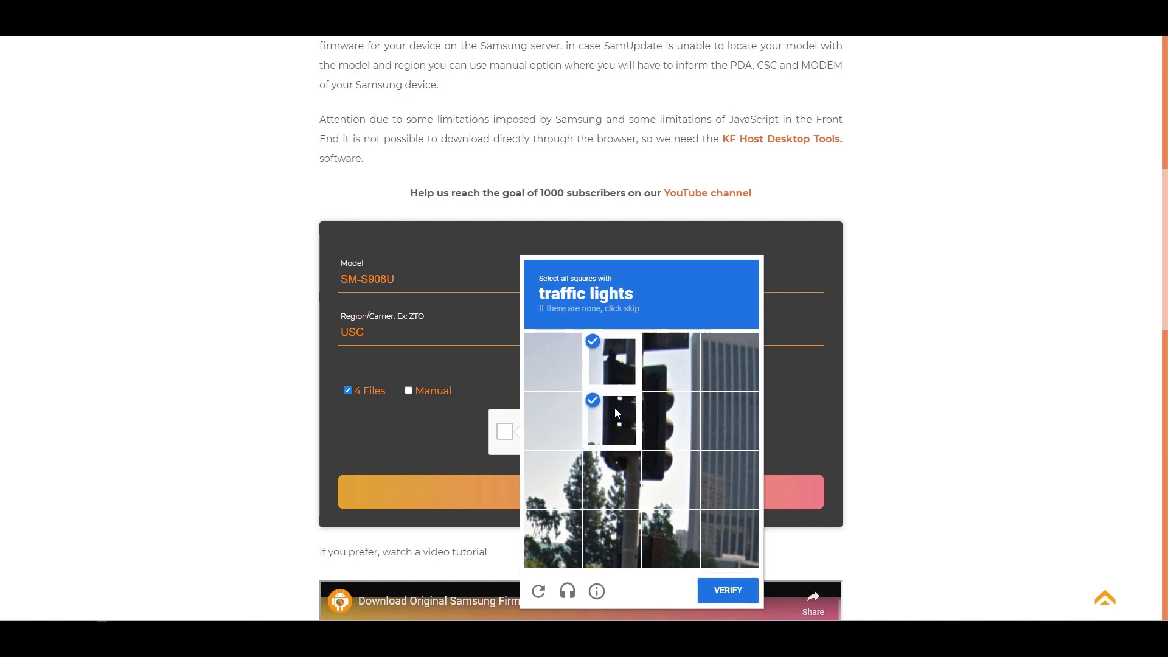
pyautogui.click(666, 419)
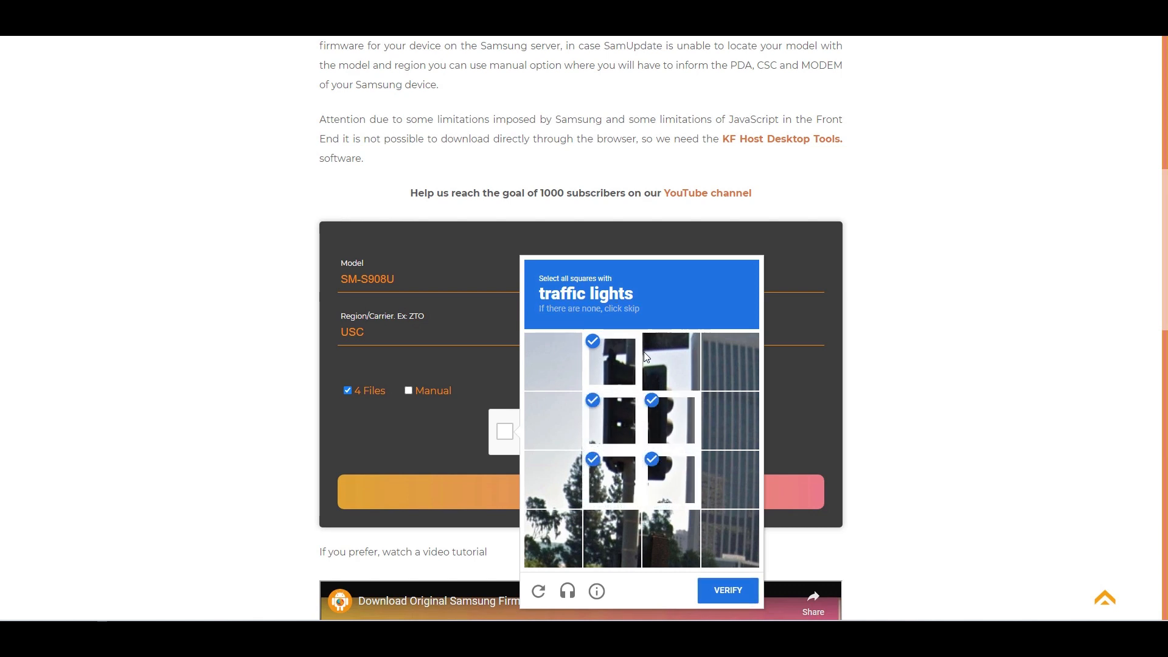
pyautogui.click(669, 360)
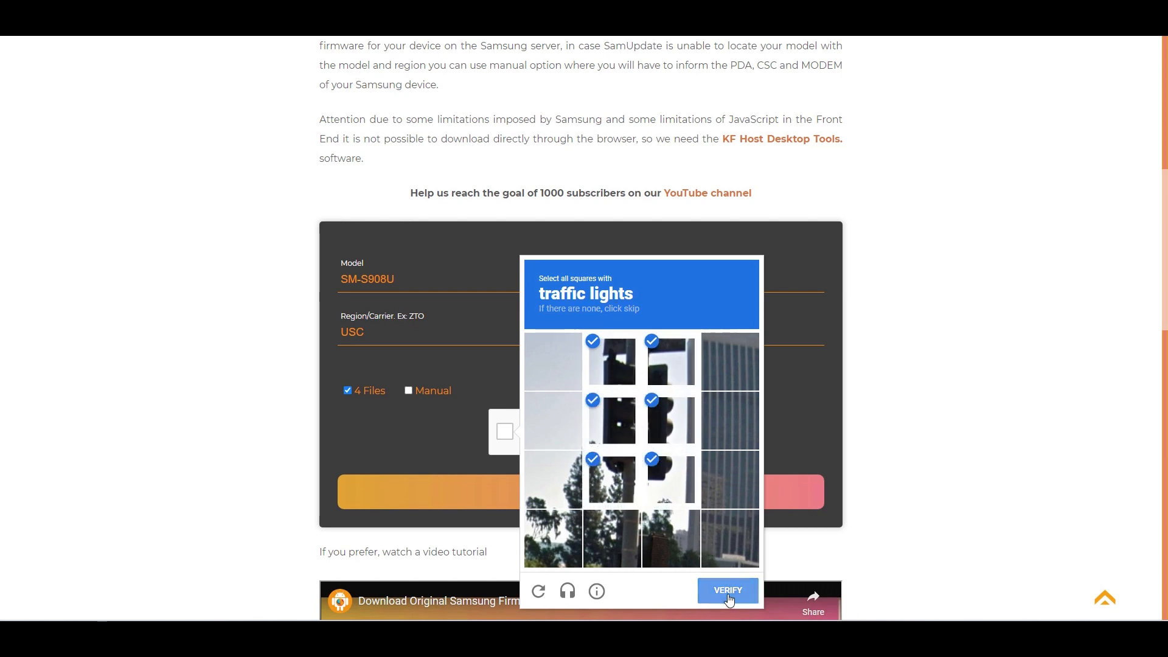
pyautogui.click(726, 590)
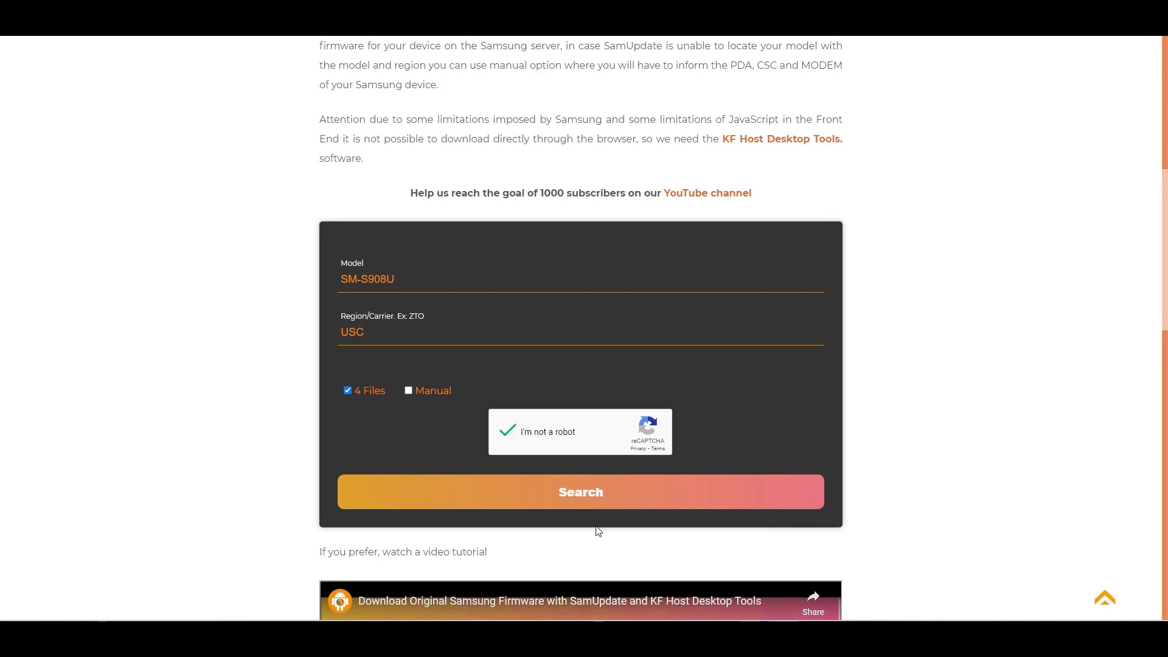
pyautogui.click(580, 491)
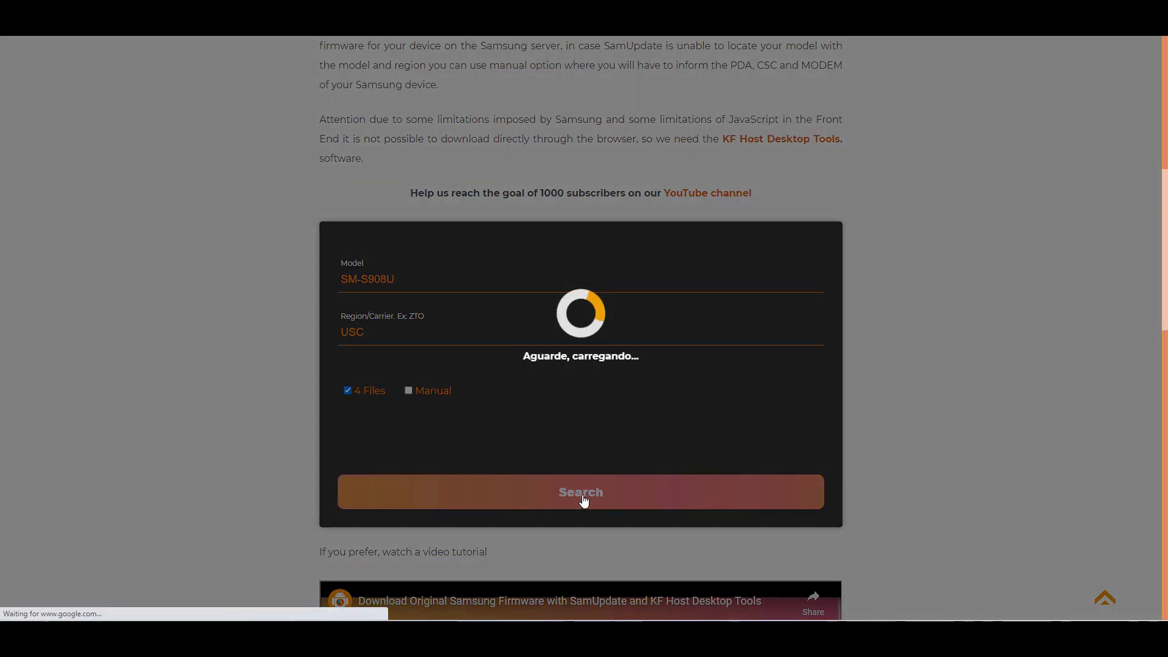
# - Load the SM-S908U USC firmware result and open the official Samsung update description
pyautogui.click(580, 491)
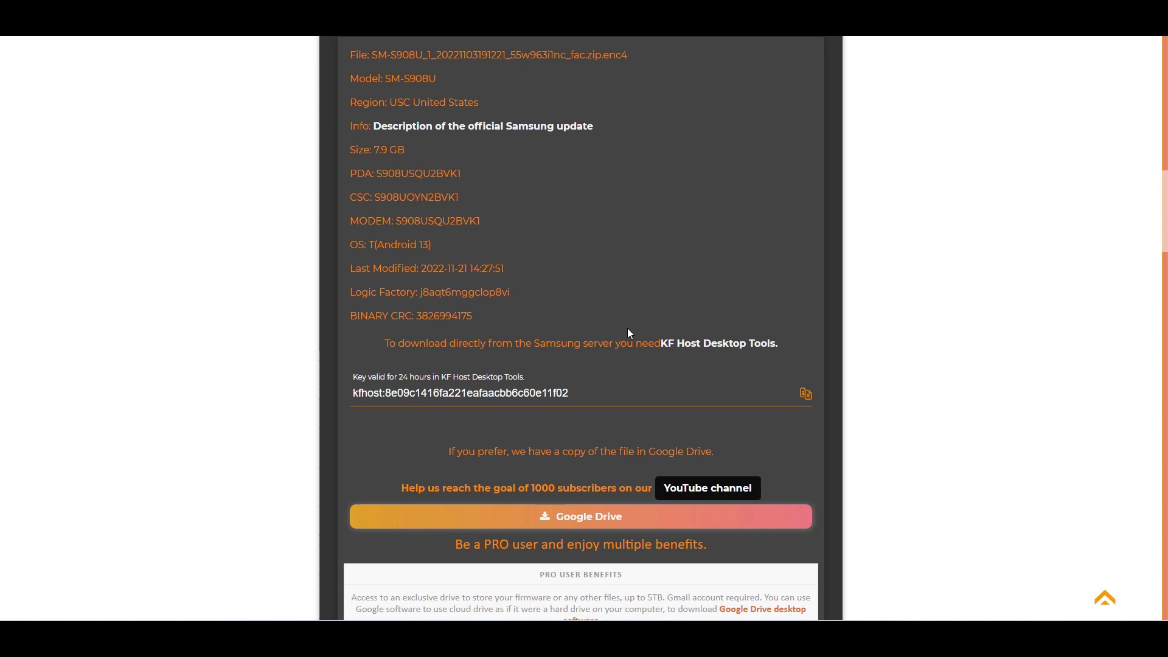
pyautogui.moveTo(462, 195)
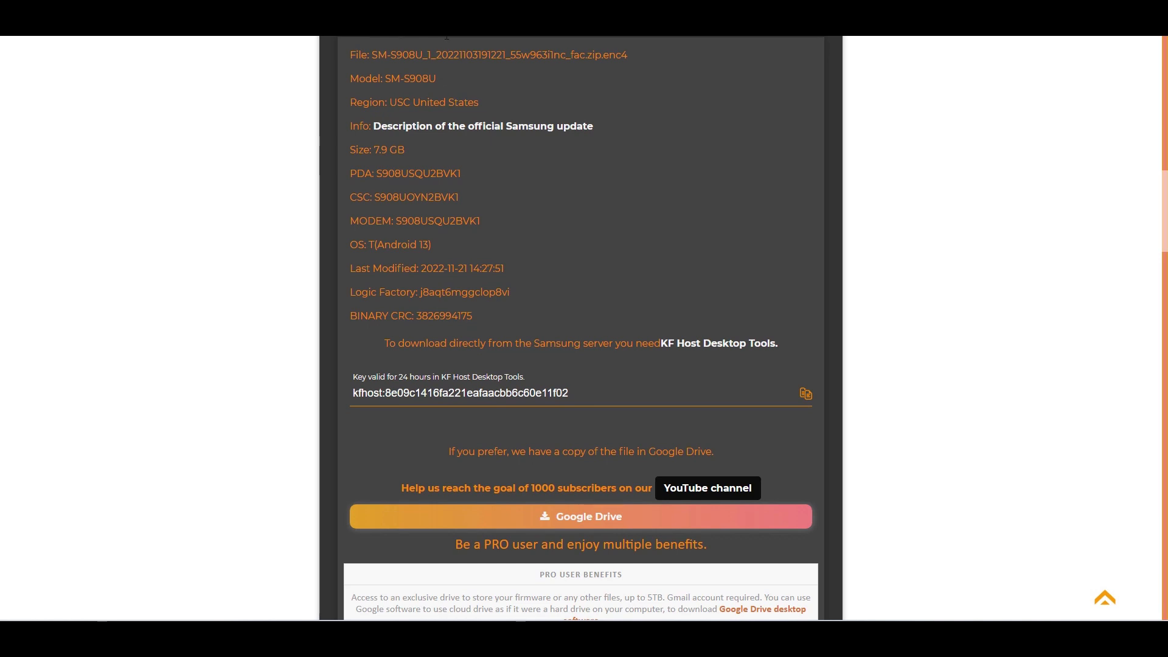
pyautogui.moveTo(491, 77)
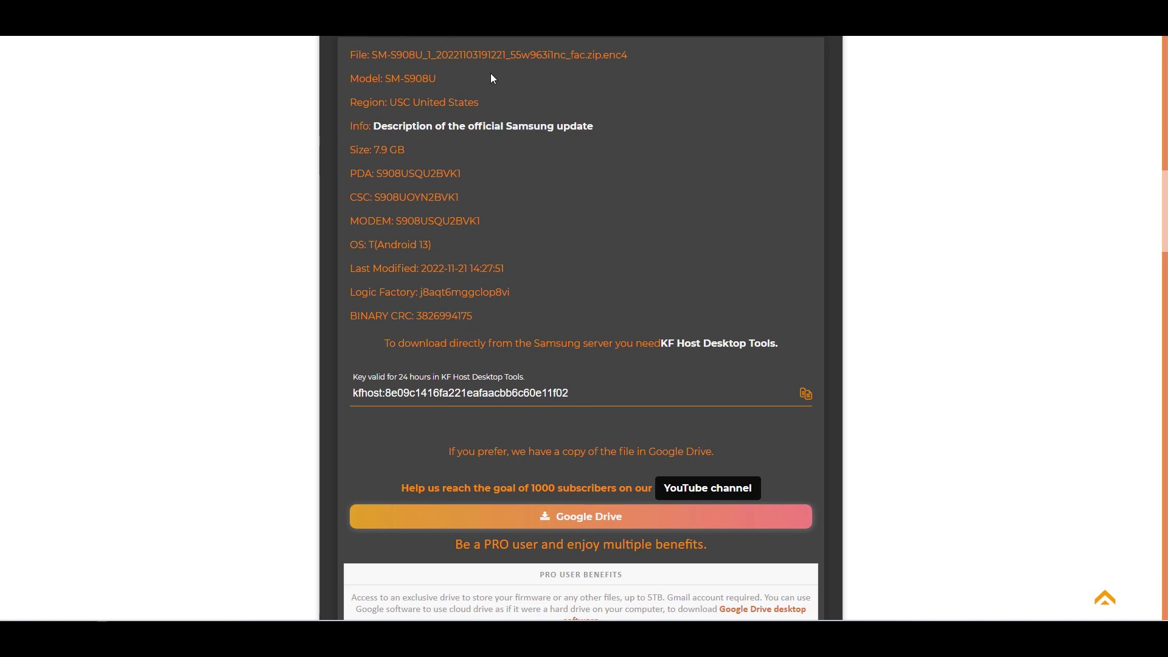
pyautogui.moveTo(483, 126)
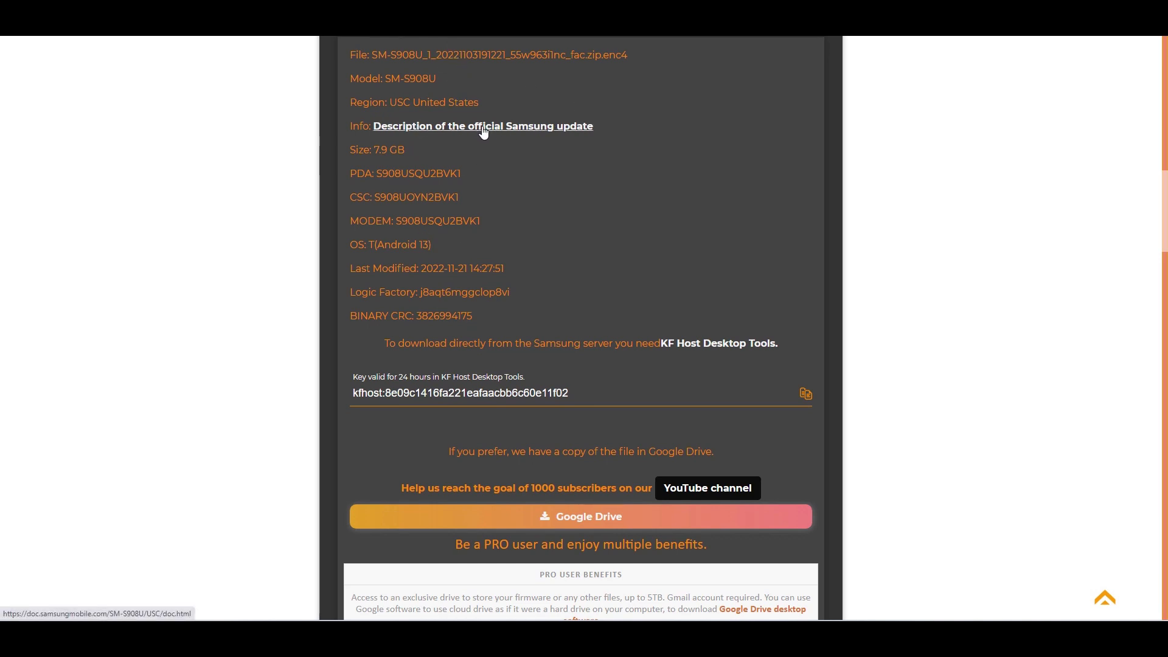
pyautogui.click(481, 125)
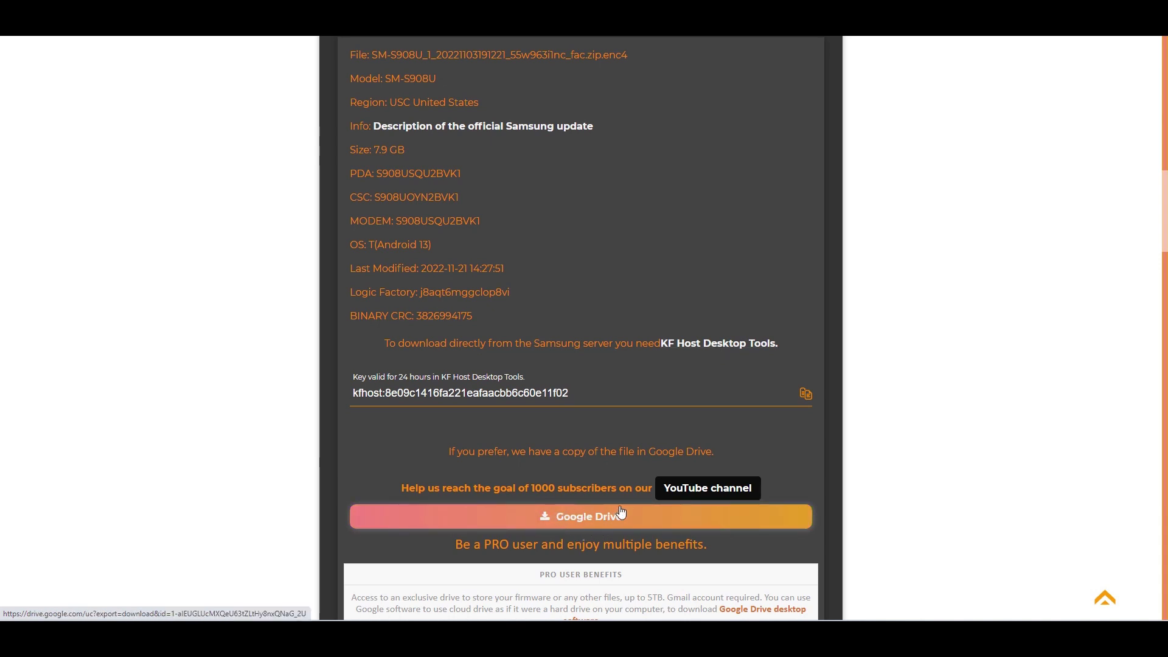
pyautogui.moveTo(630, 445)
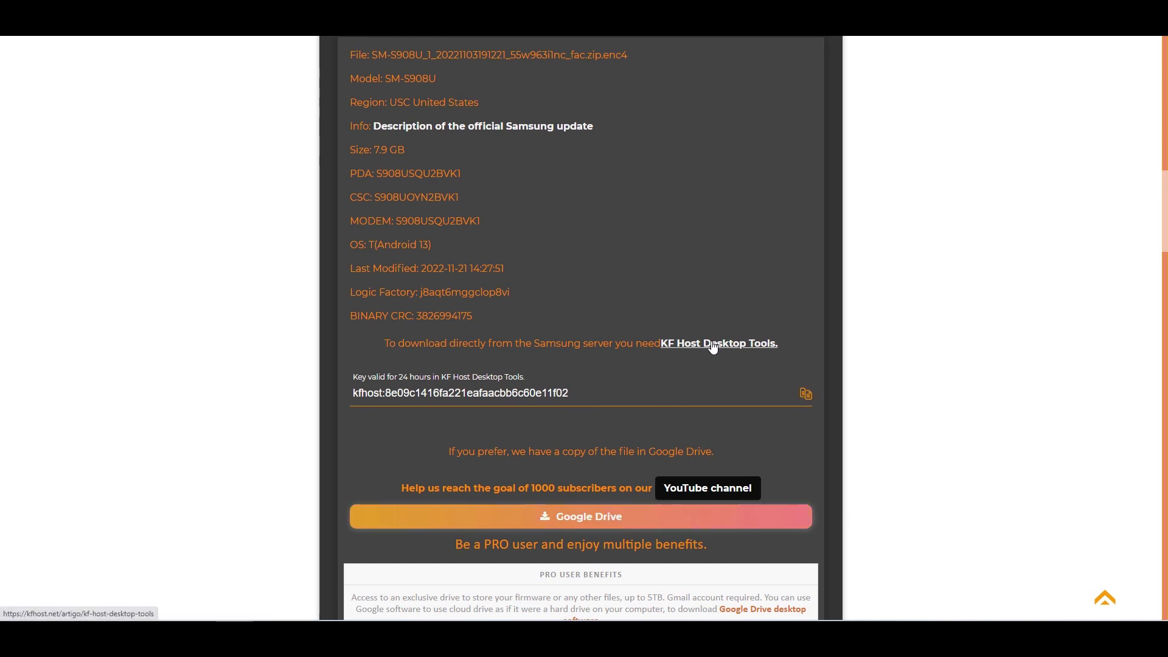
pyautogui.moveTo(711, 352)
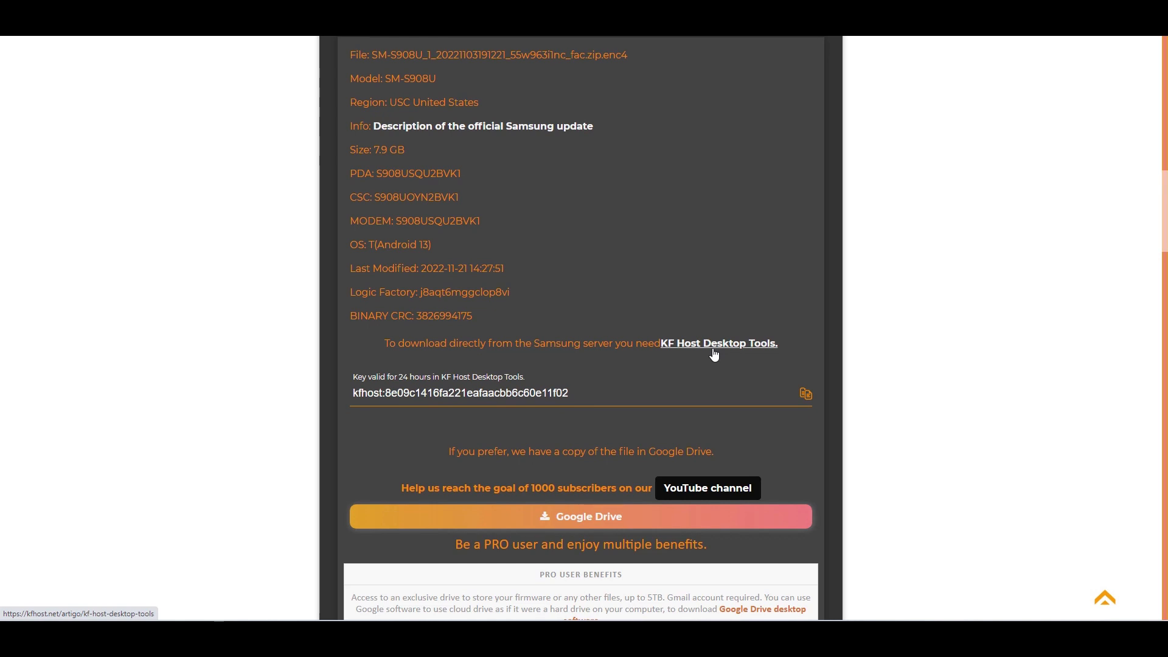
pyautogui.moveTo(738, 348)
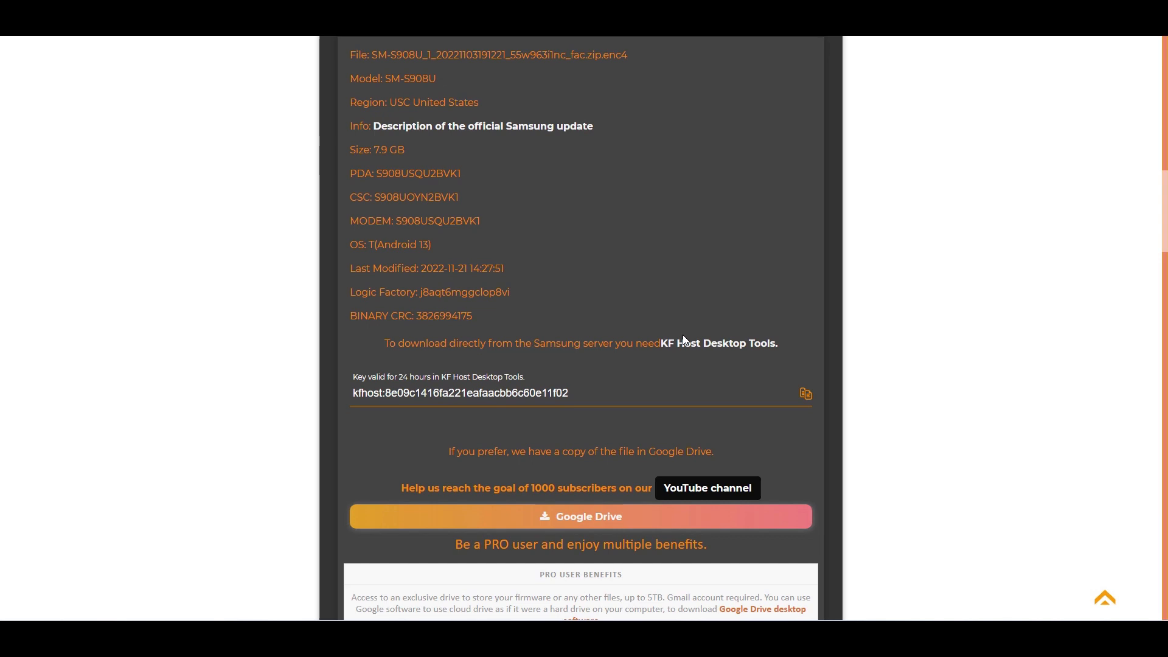
pyautogui.moveTo(718, 343)
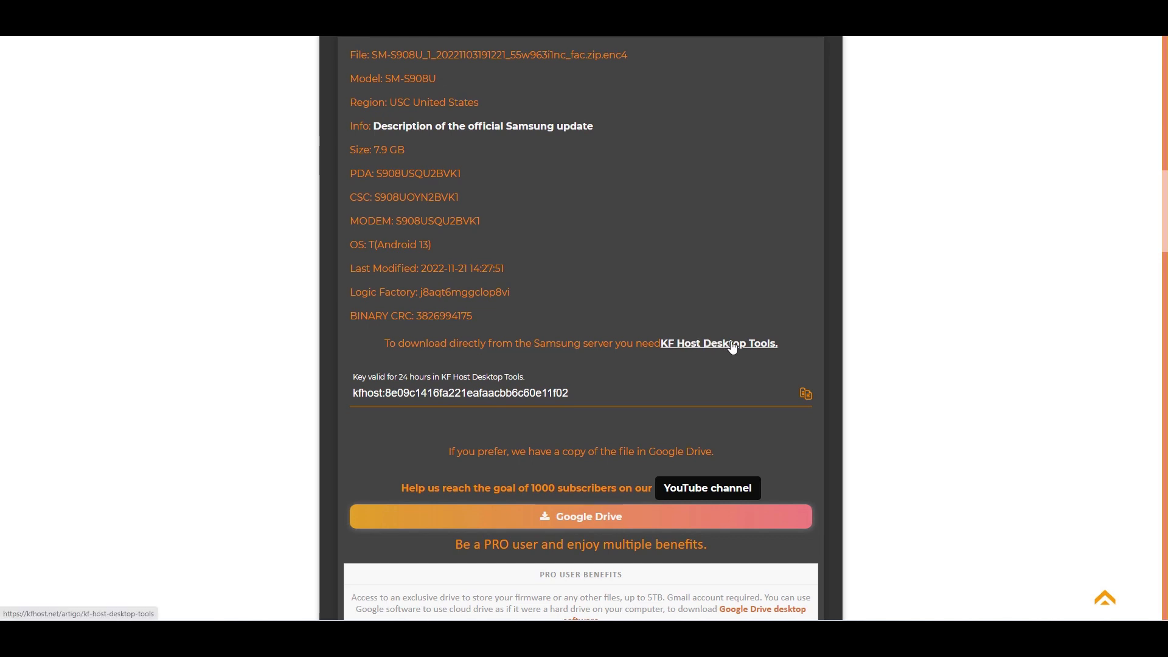
pyautogui.moveTo(646, 419)
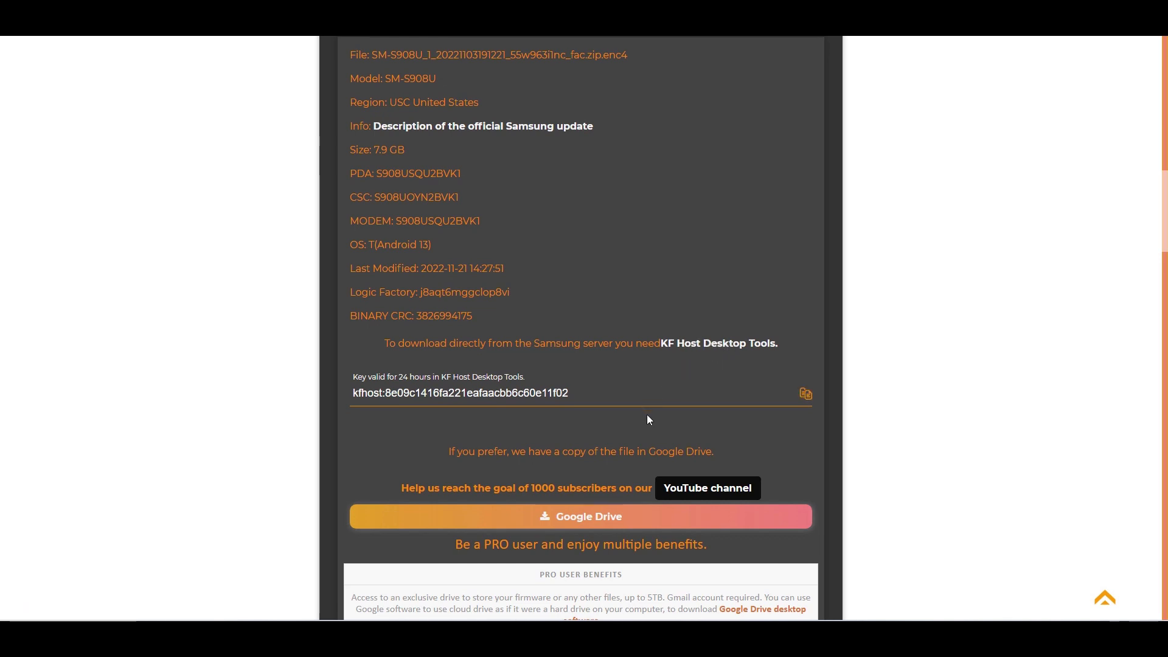
# - Scroll to the BL, AP, CP, CSC and HOME_CSC file list and installation requirements
pyautogui.scroll(-3)
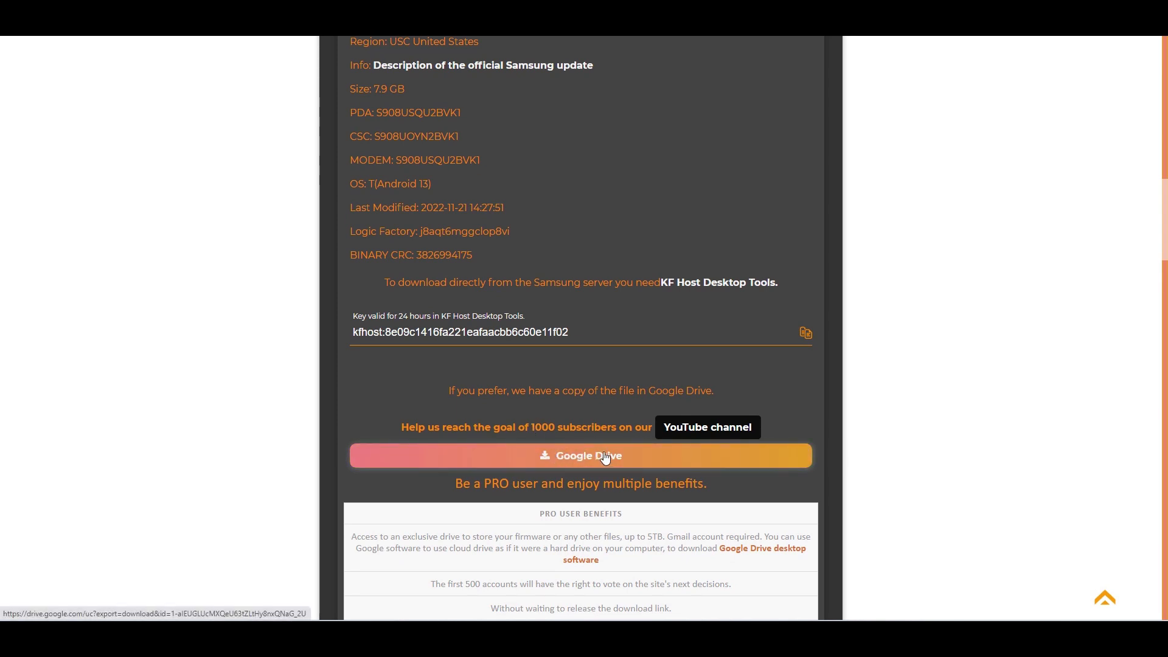
pyautogui.click(580, 455)
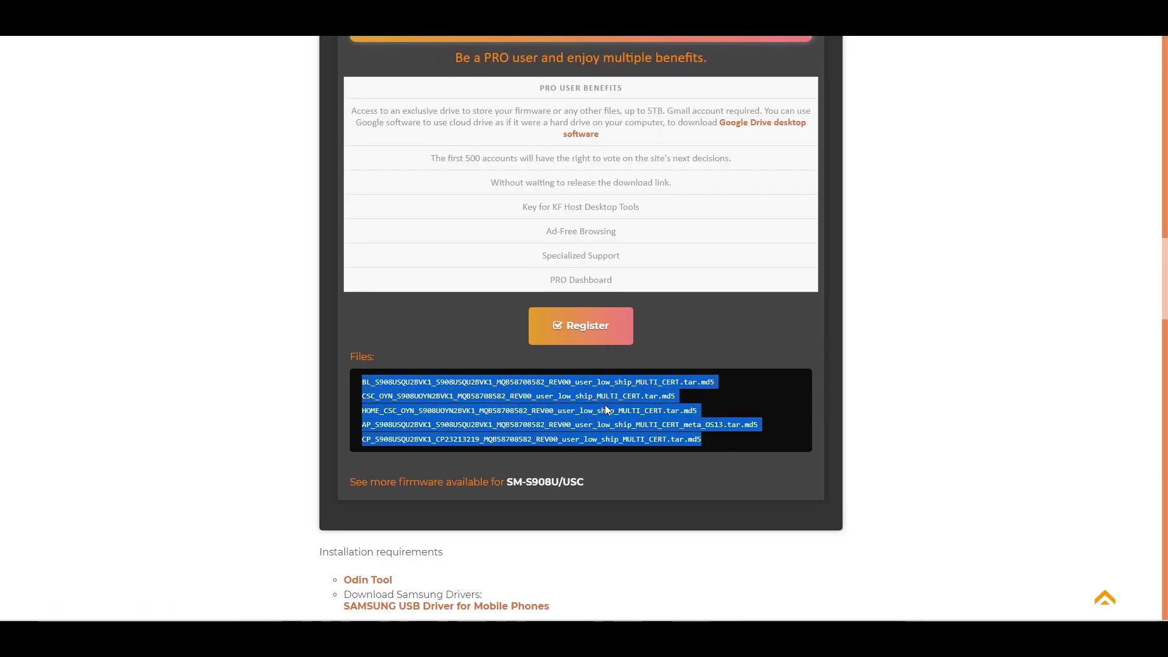
pyautogui.click(810, 415)
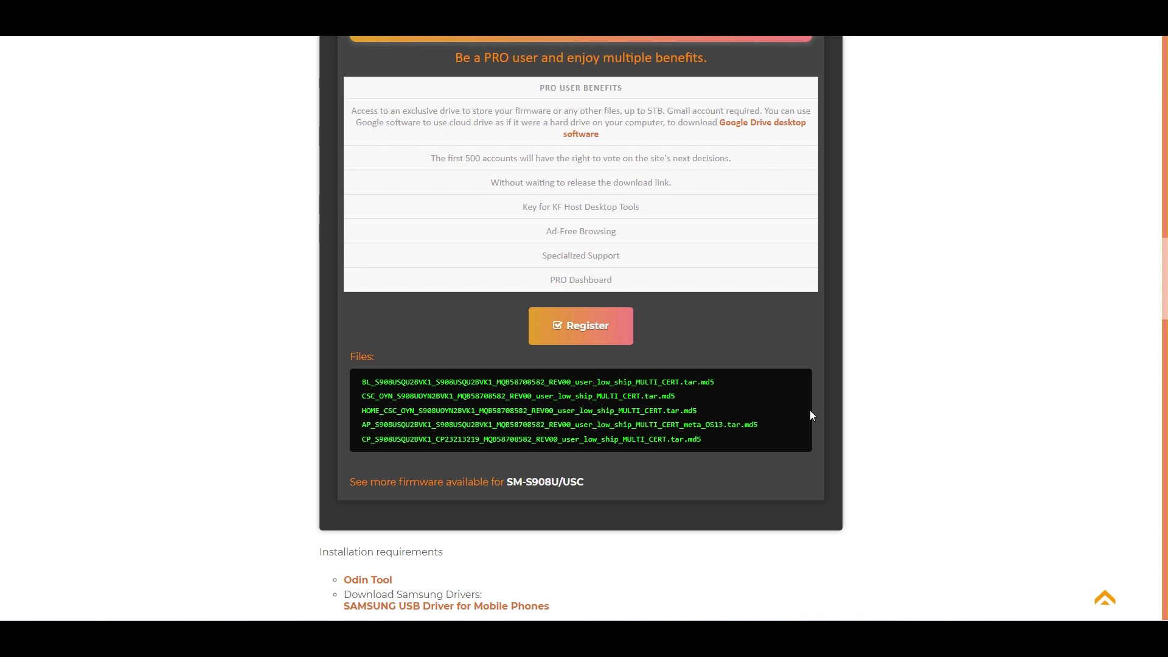
pyautogui.scroll(-3)
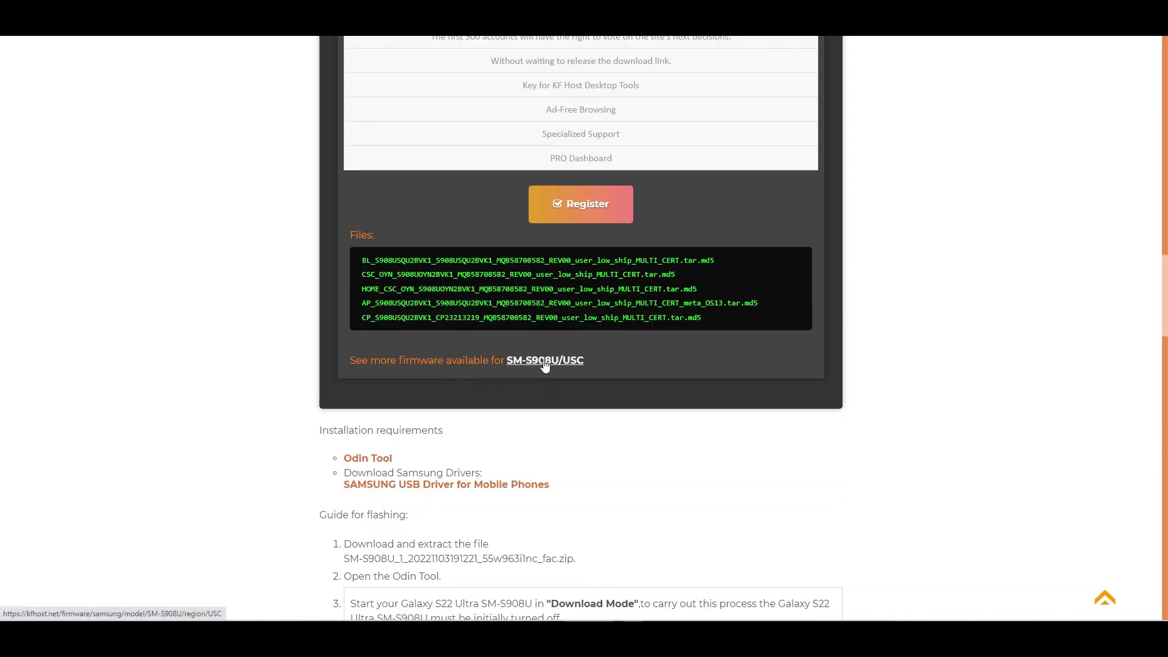
pyautogui.moveTo(533, 368)
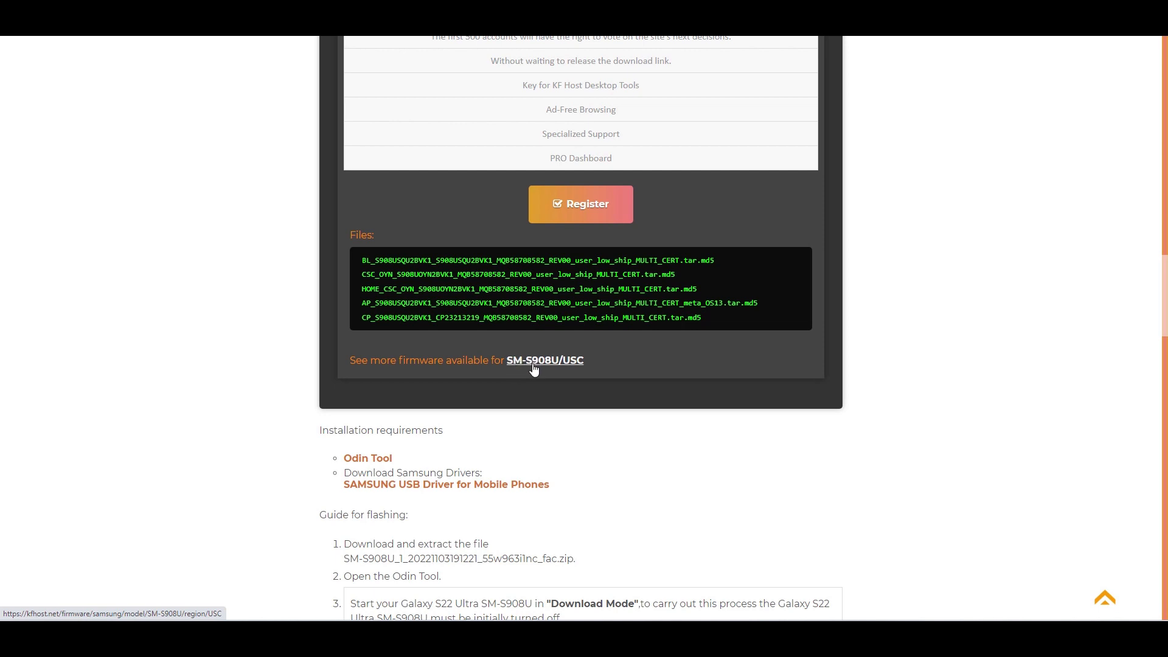
pyautogui.moveTo(533, 372)
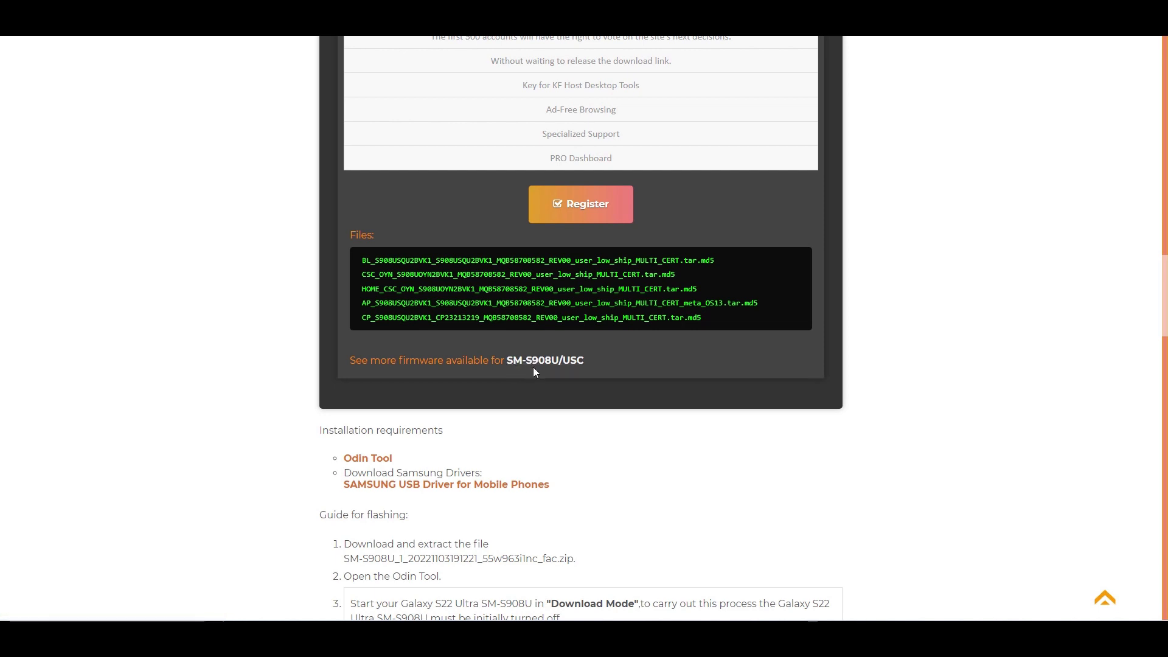
pyautogui.moveTo(545, 360)
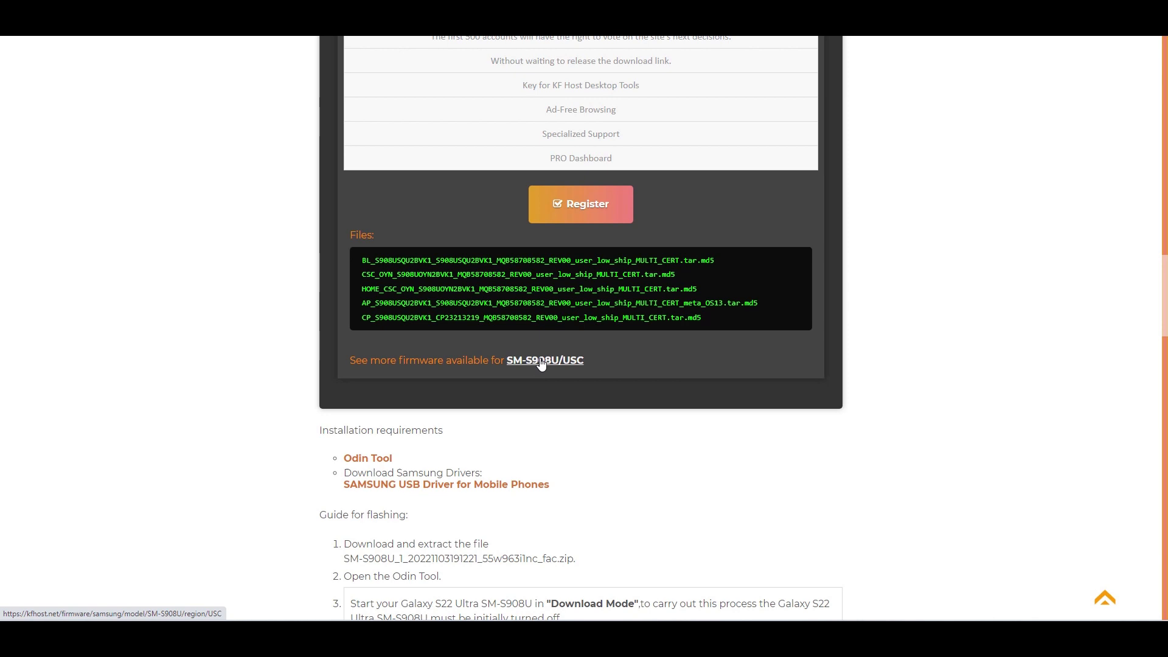
pyautogui.moveTo(537, 365)
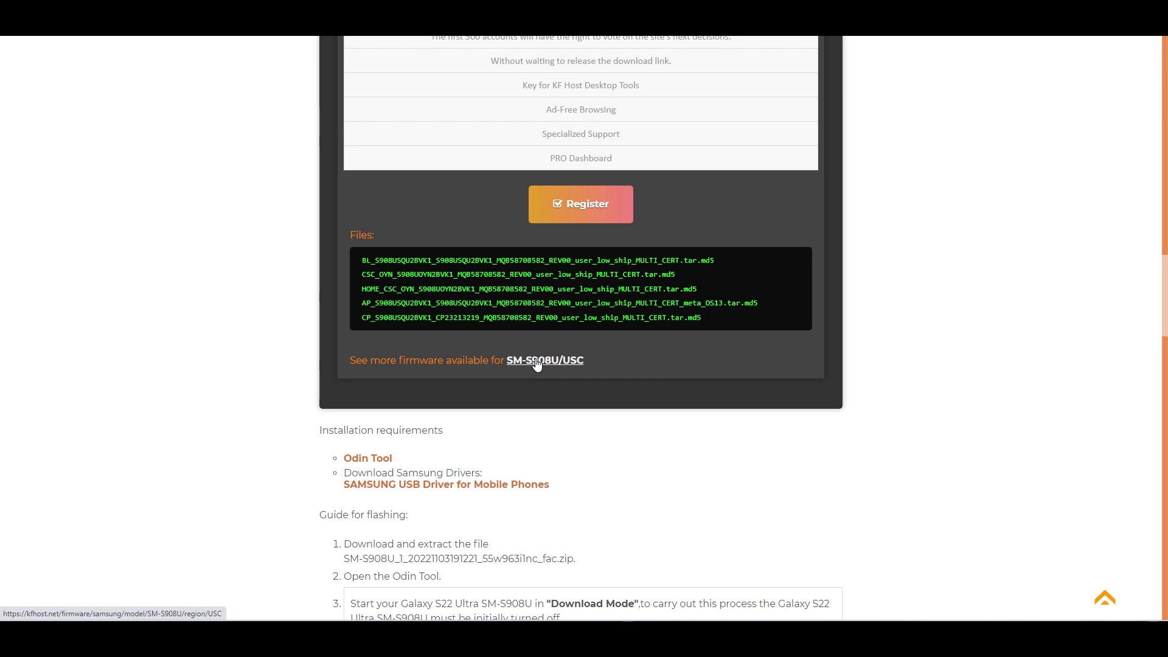
# - Scroll to the flashing guide and highlight 'Download Mode' in step 3
pyautogui.scroll(-3)
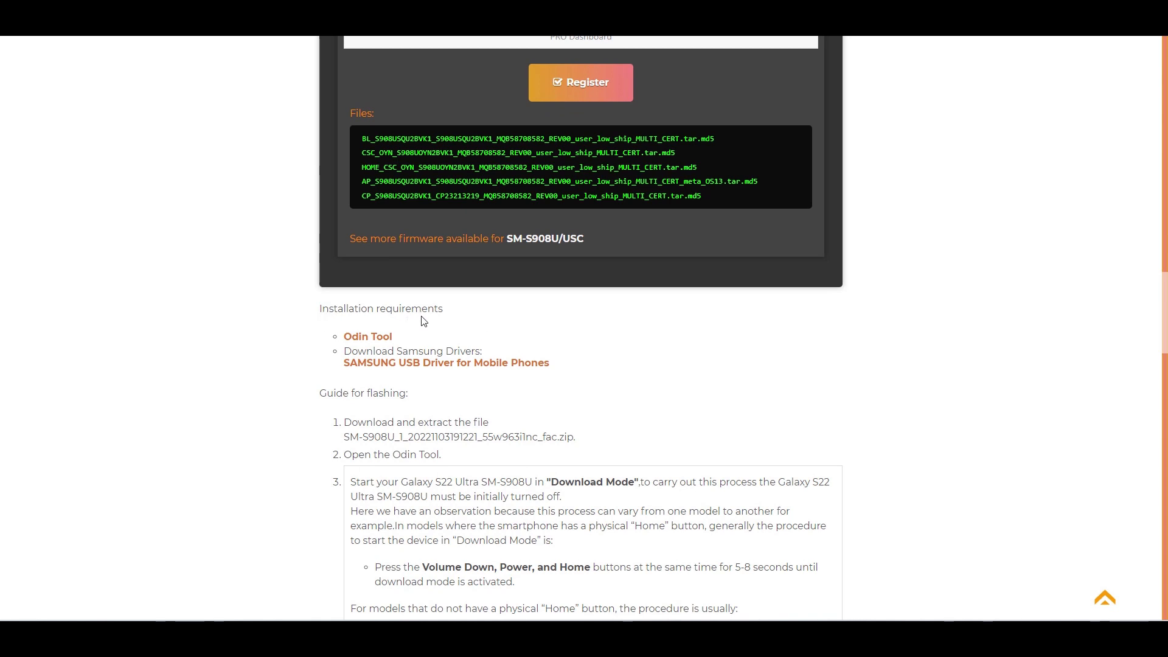
pyautogui.moveTo(367, 336)
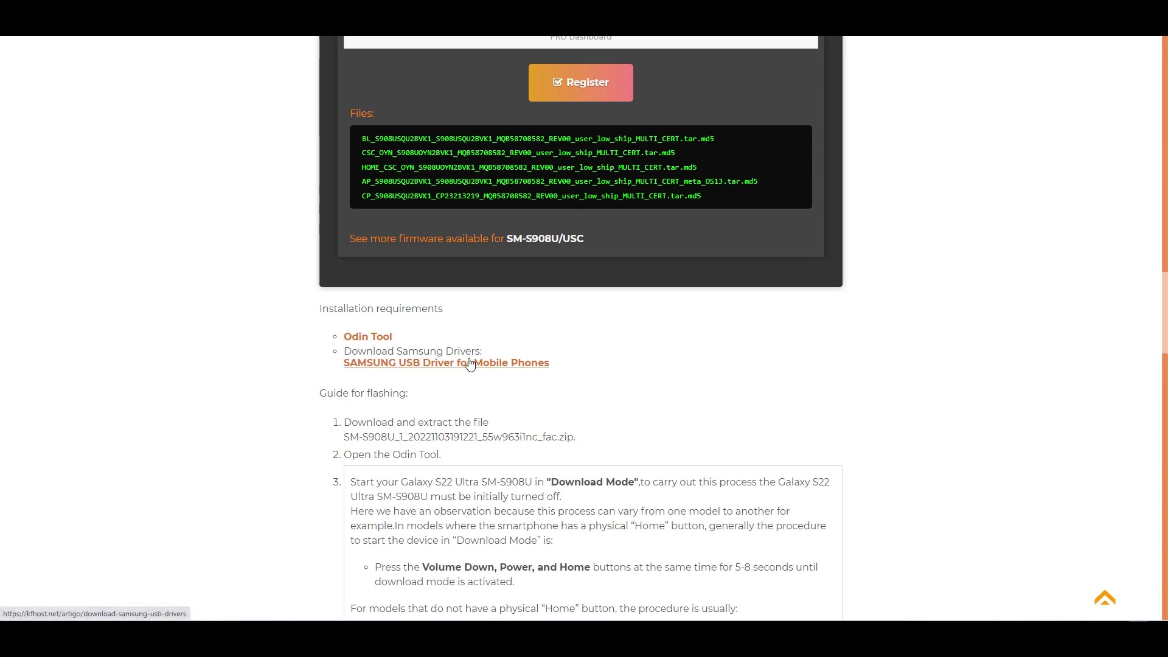
pyautogui.scroll(-3)
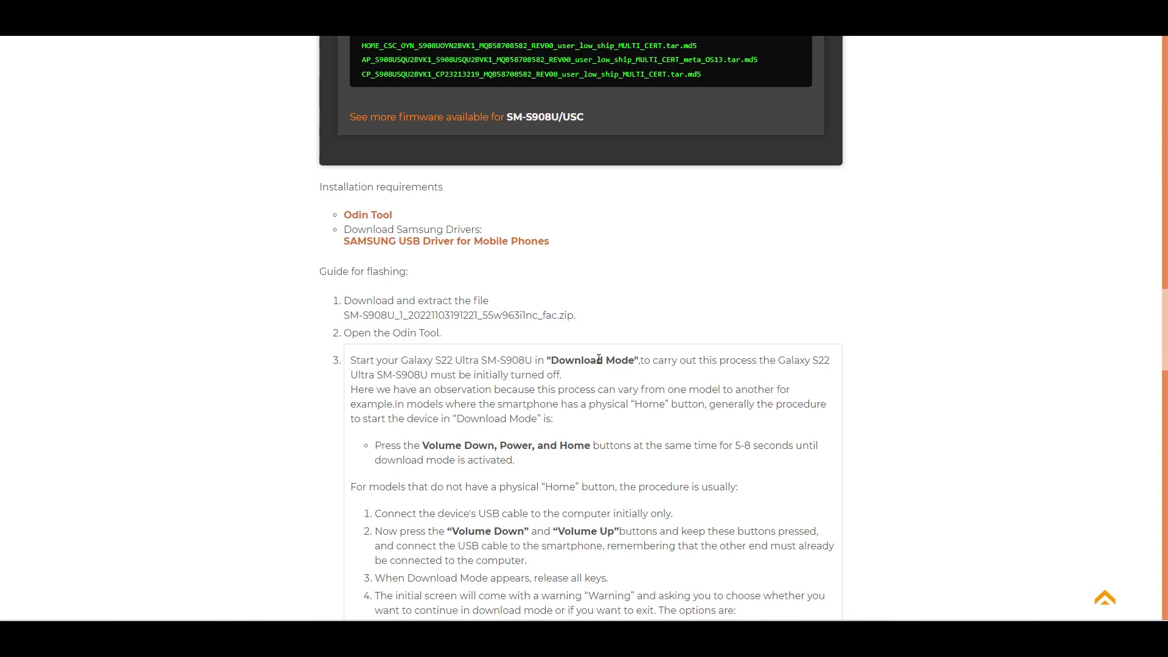
pyautogui.moveTo(551, 359)
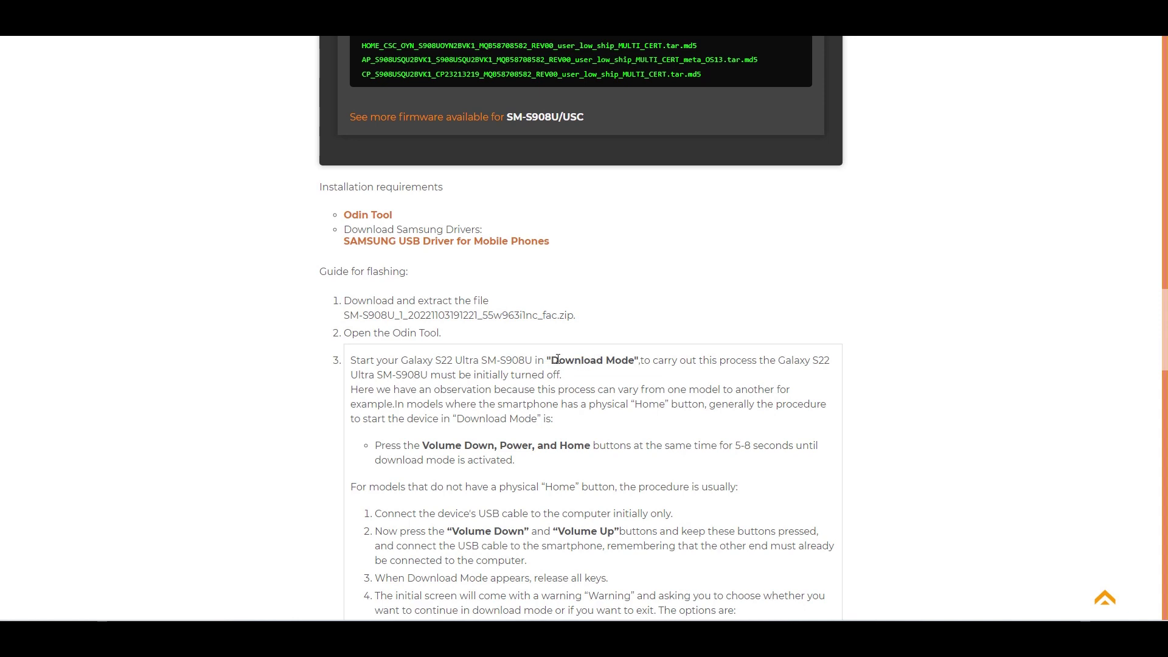
pyautogui.doubleClick(592, 361)
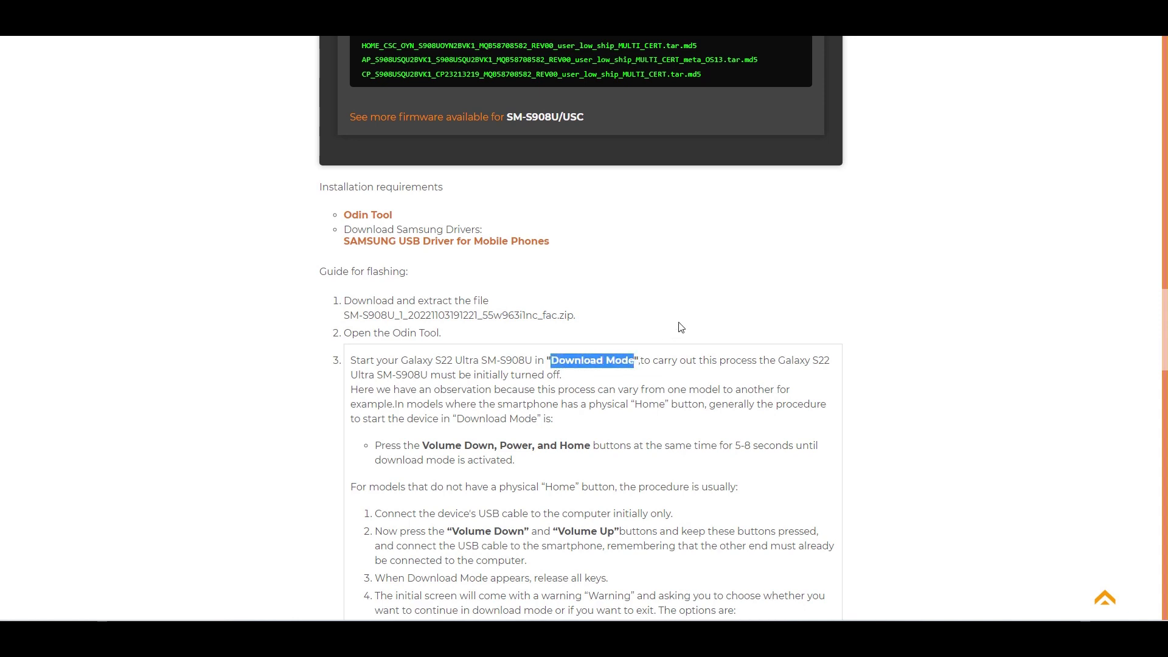
pyautogui.scroll(-3)
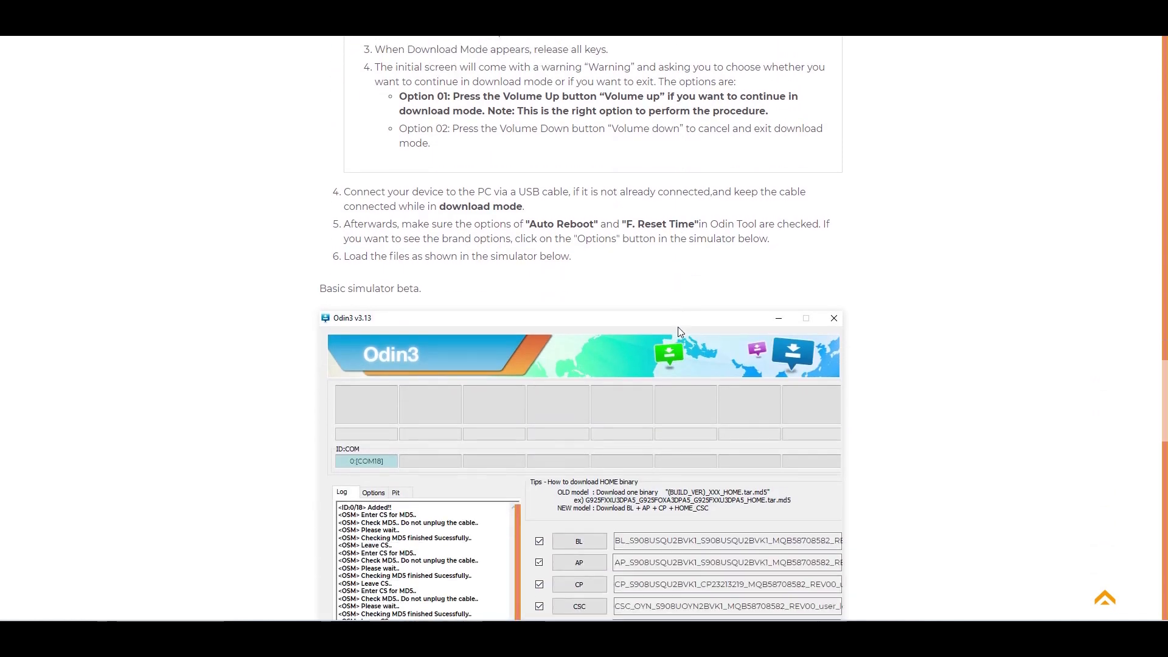
# - Scroll past the Odin simulator section to the five firmware file names
pyautogui.scroll(-3)
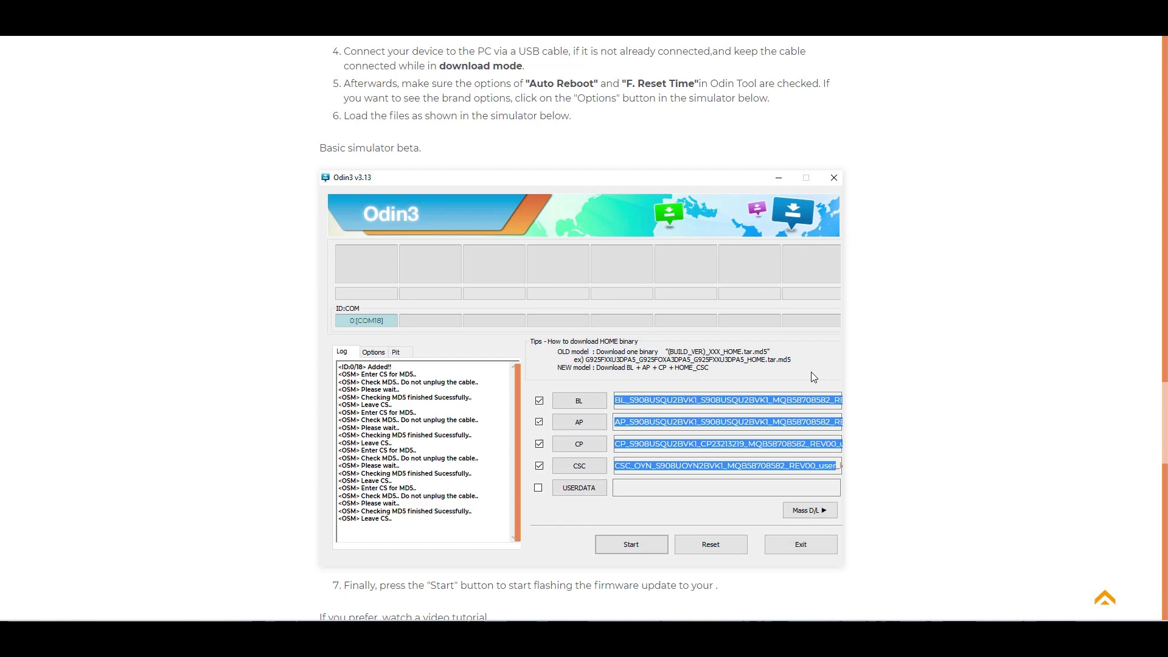
pyautogui.scroll(-3)
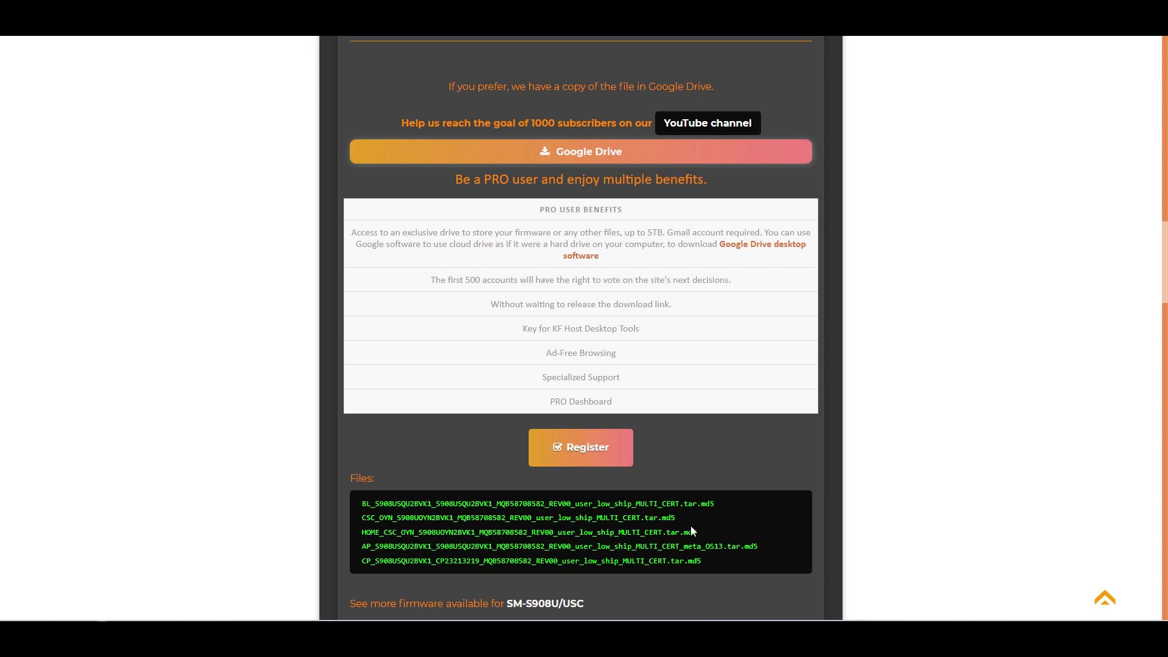
# - Highlight the CSC and HOME_CSC file names, then scroll down to the Odin3 simulator
pyautogui.moveTo(360, 518); pyautogui.dragTo(697, 531)
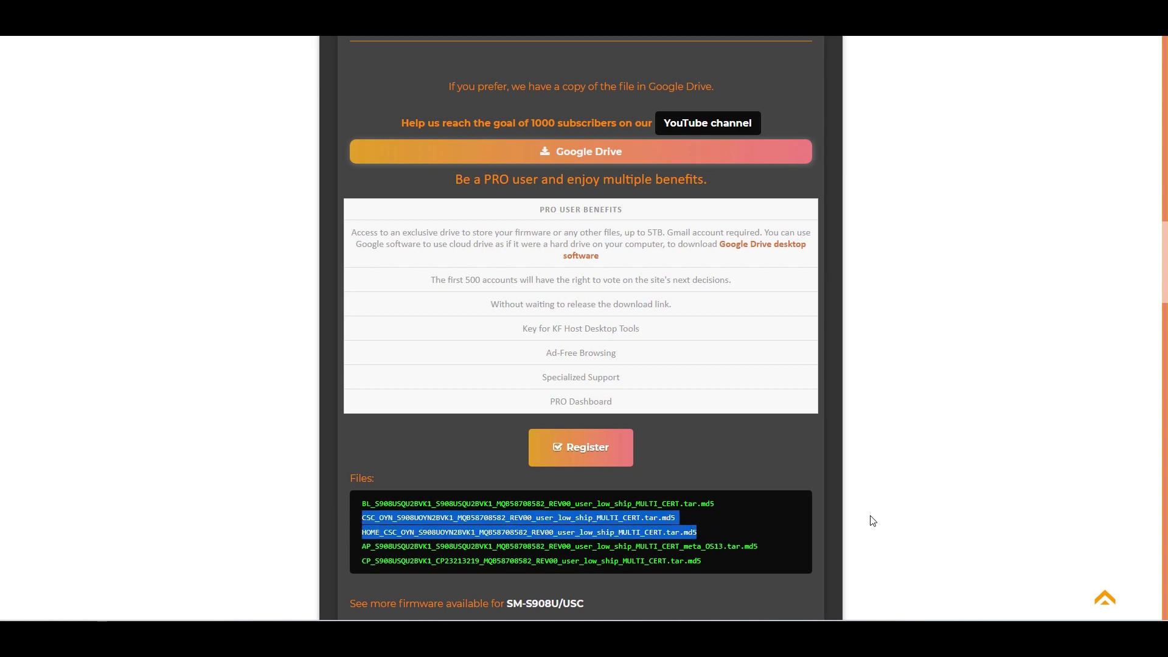
pyautogui.moveTo(706, 532)
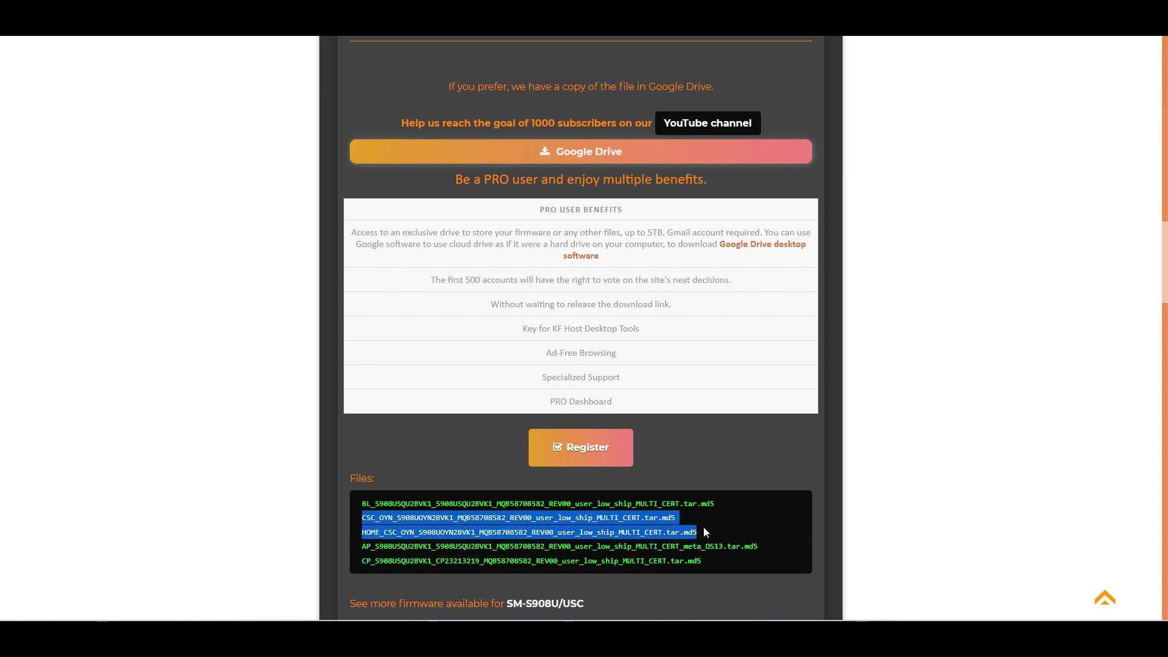
pyautogui.moveTo(786, 528)
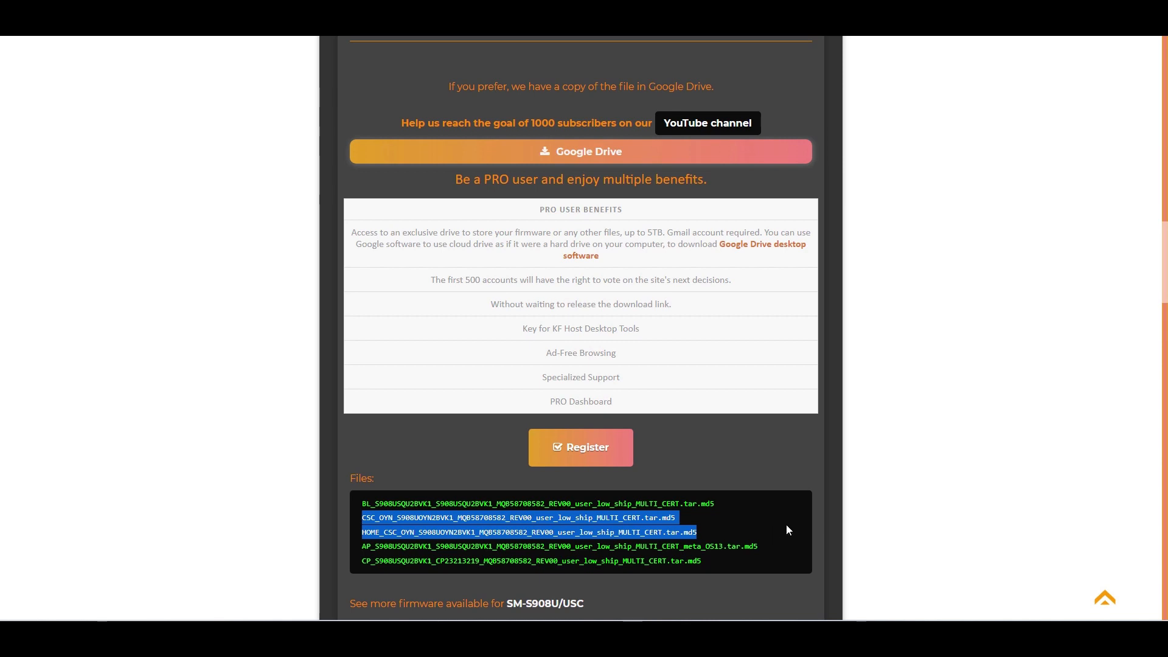
pyautogui.moveTo(706, 532)
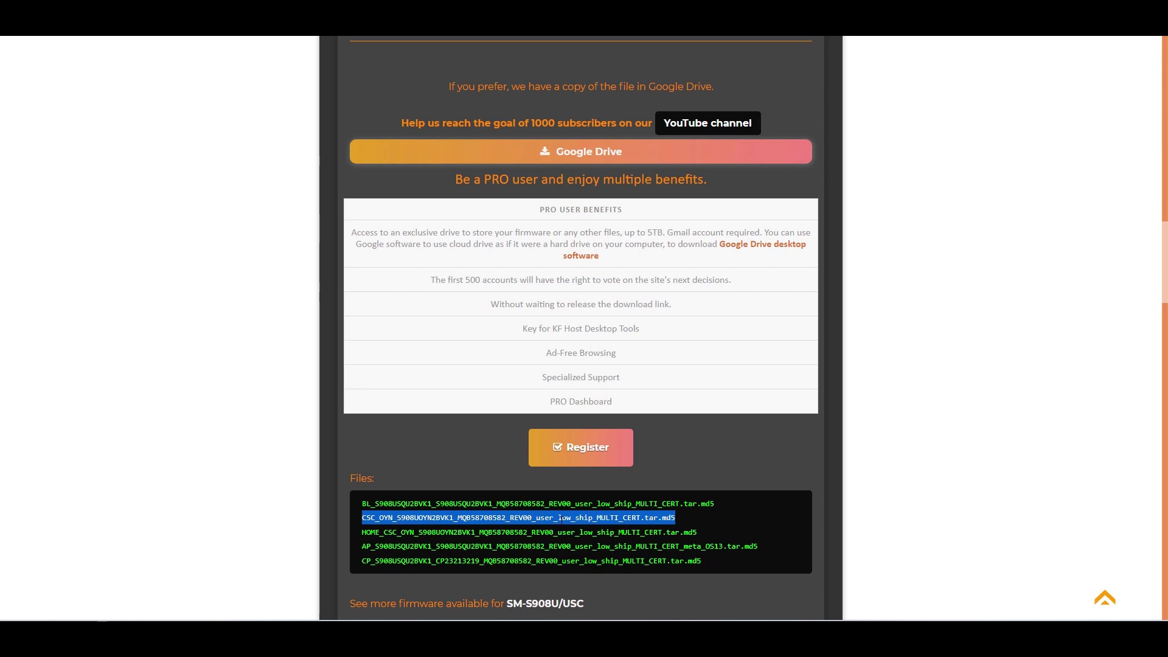
pyautogui.moveTo(719, 531)
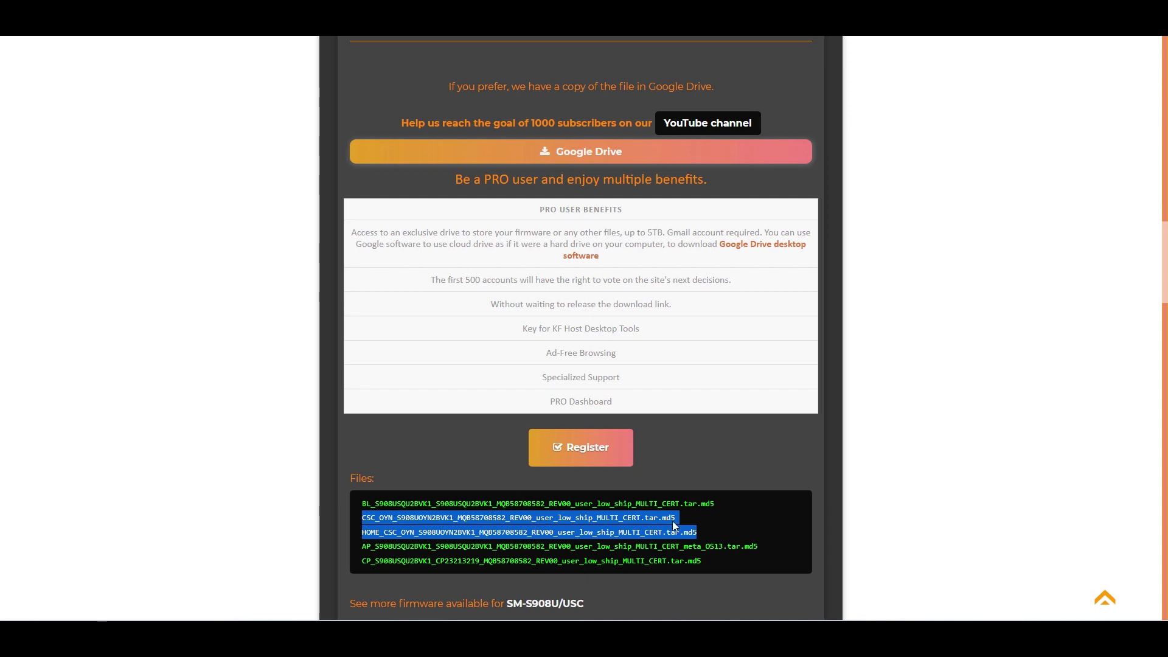
pyautogui.moveTo(610, 530)
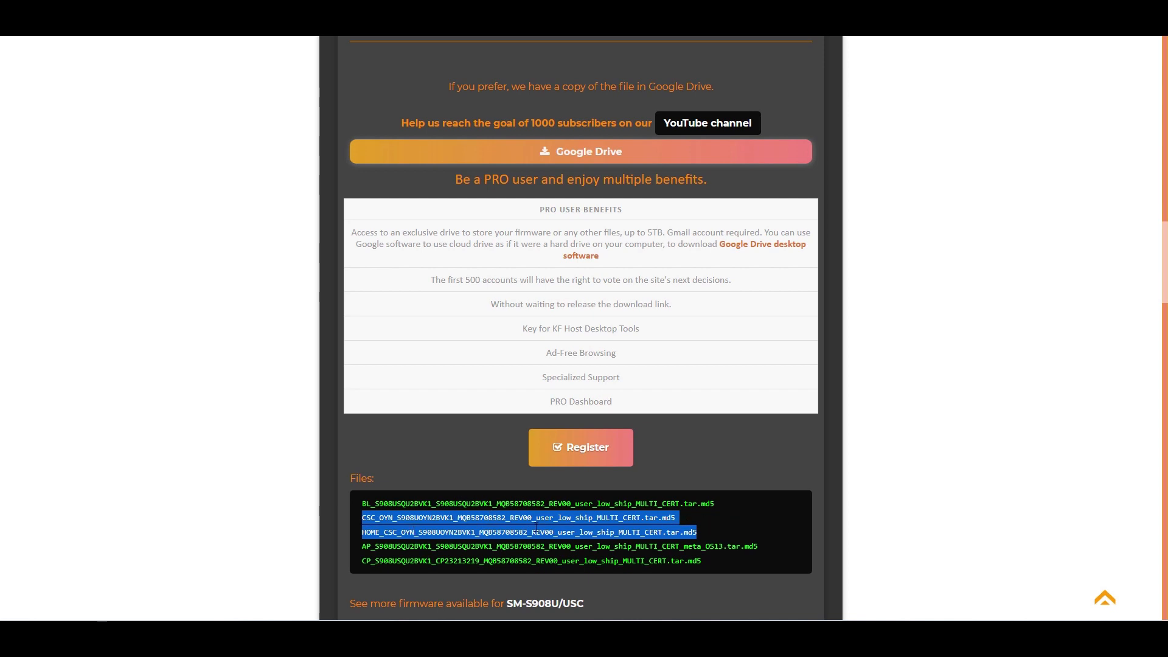
pyautogui.scroll(-3)
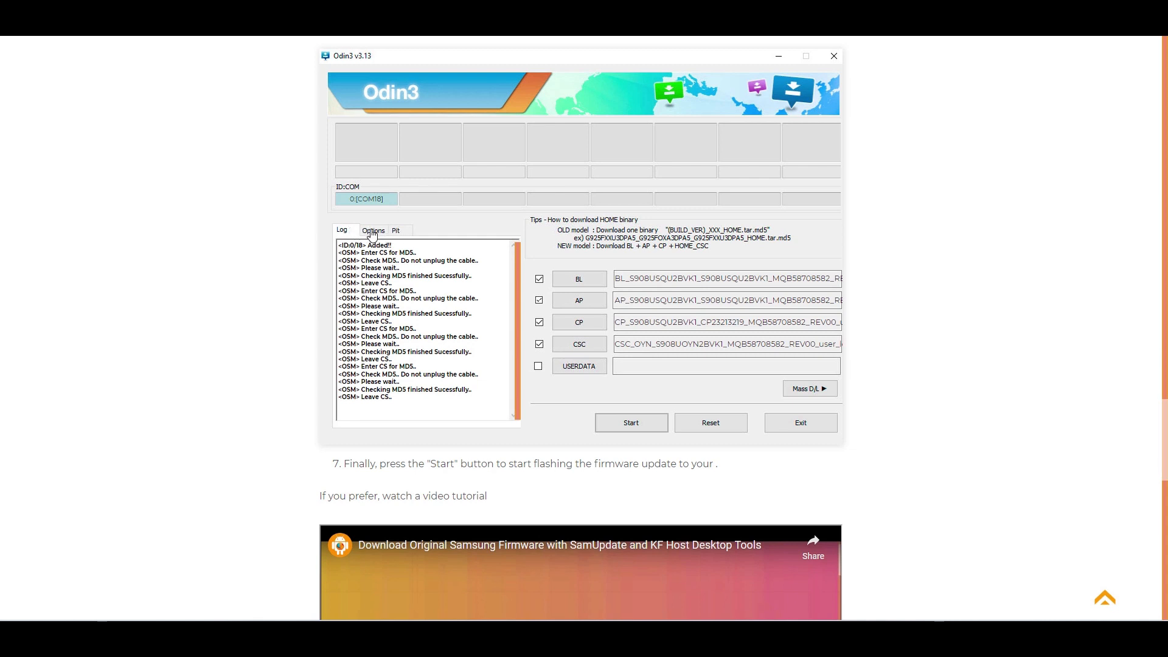
pyautogui.click(372, 230)
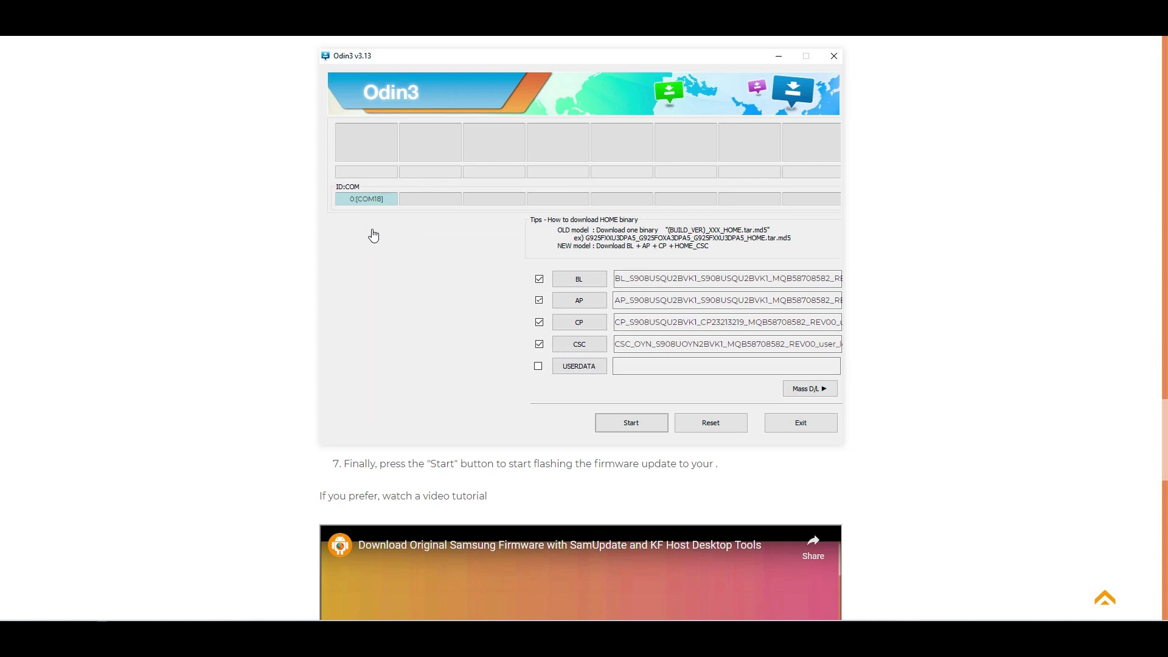
pyautogui.click(372, 230)
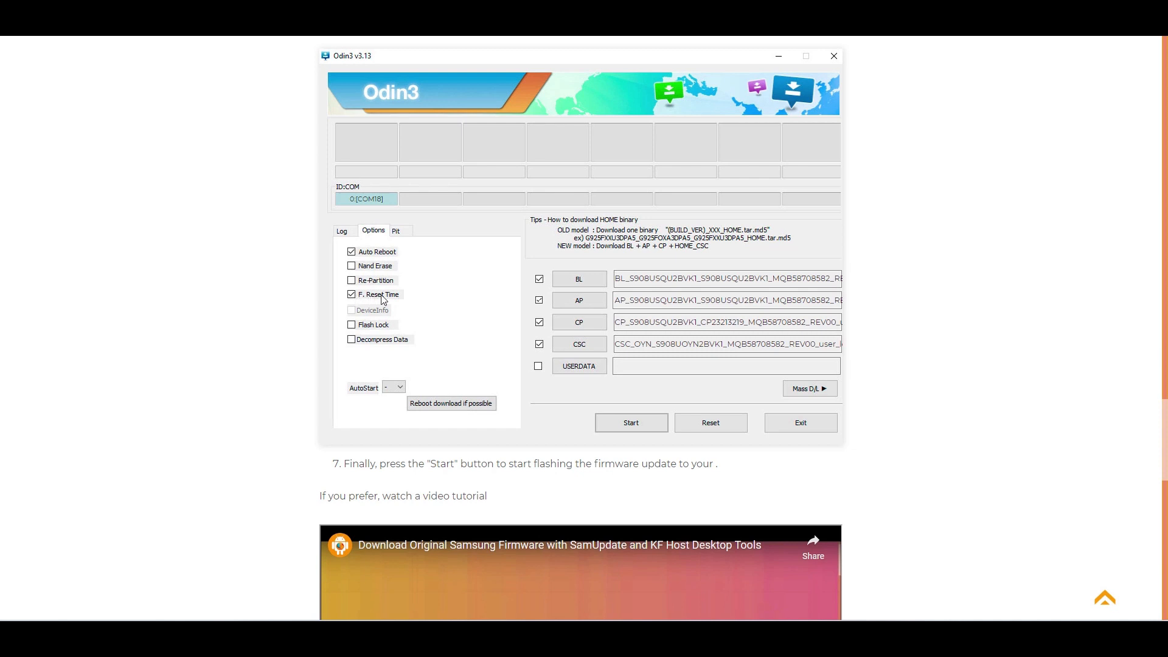
pyautogui.moveTo(405, 273)
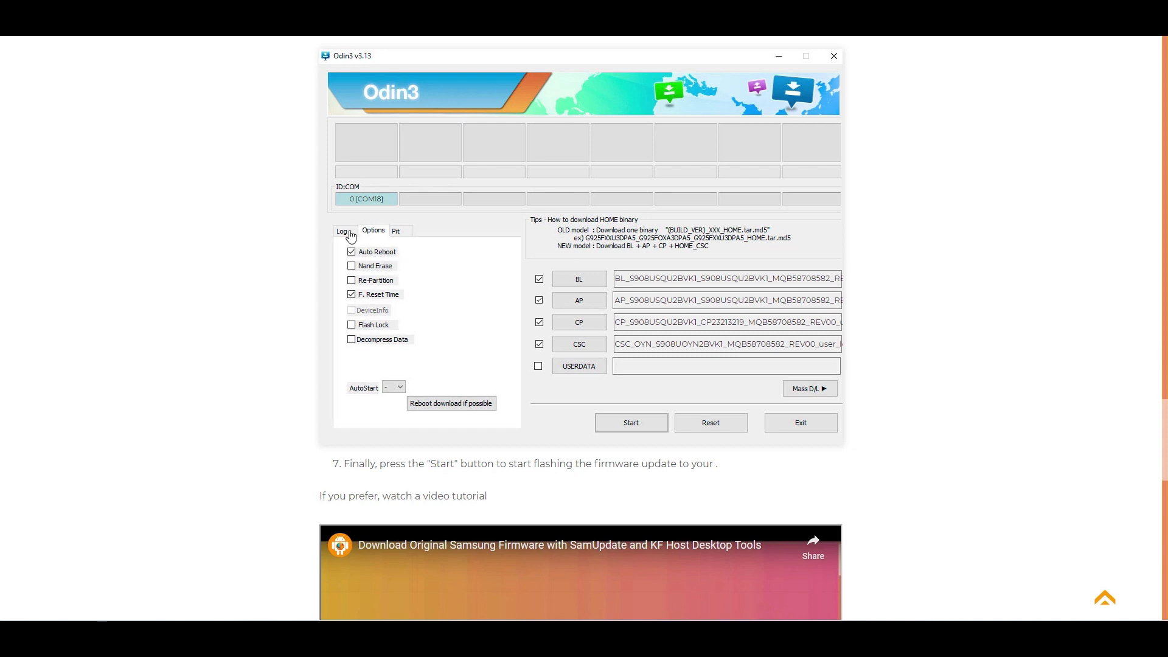
pyautogui.click(342, 230)
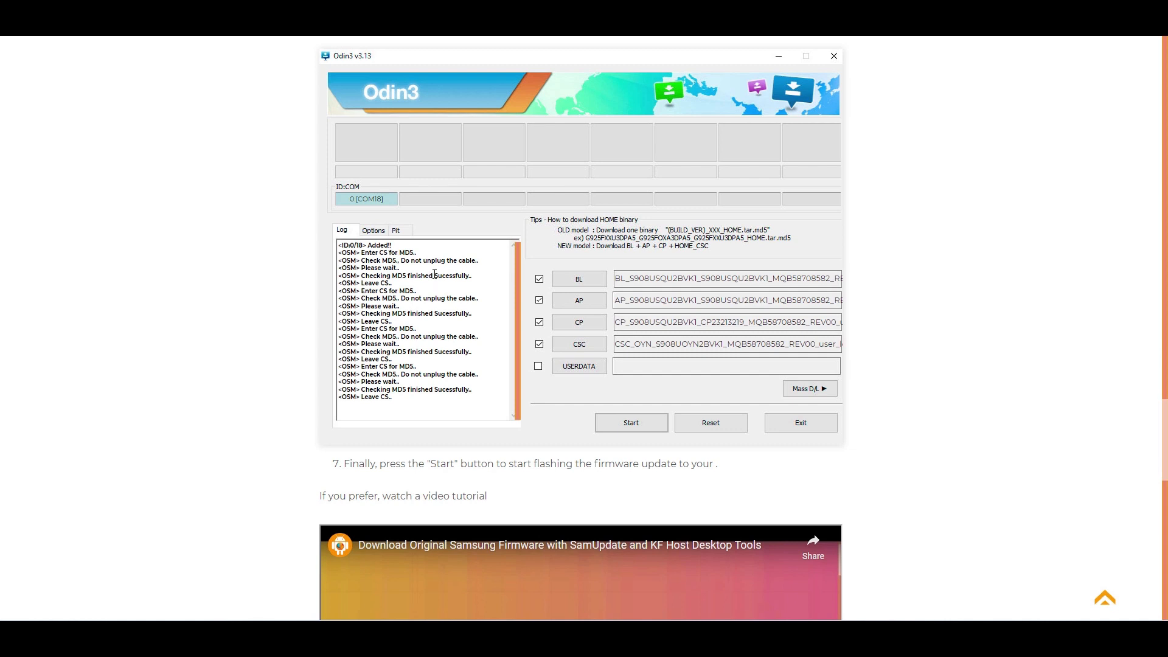
pyautogui.moveTo(608, 310)
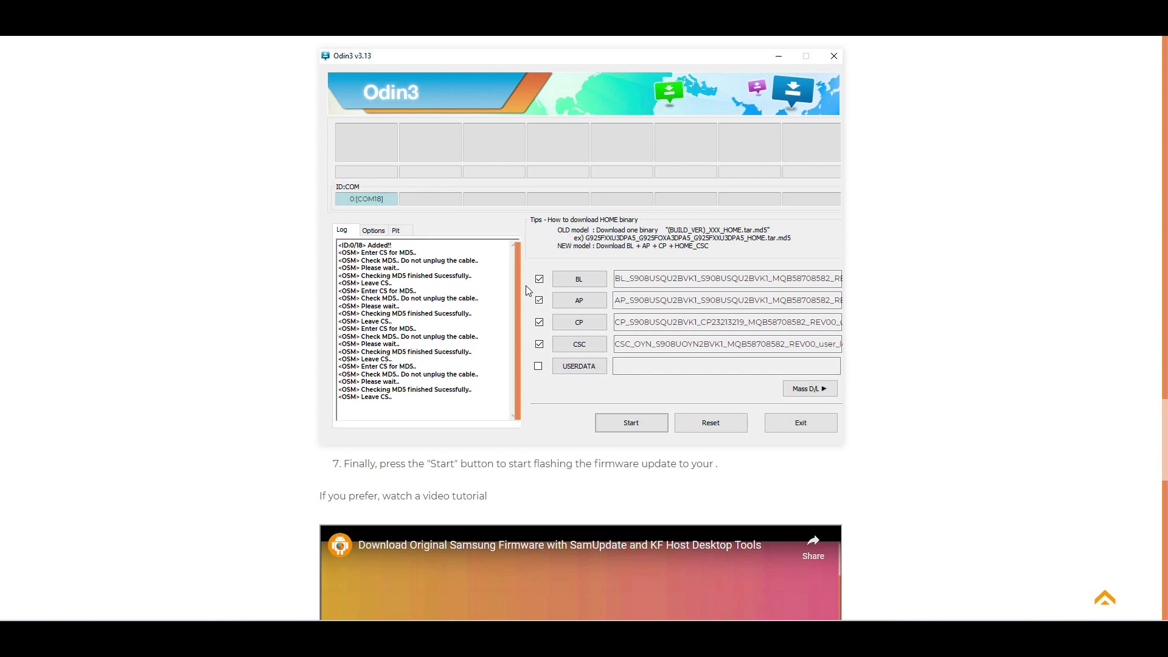
pyautogui.moveTo(660, 290)
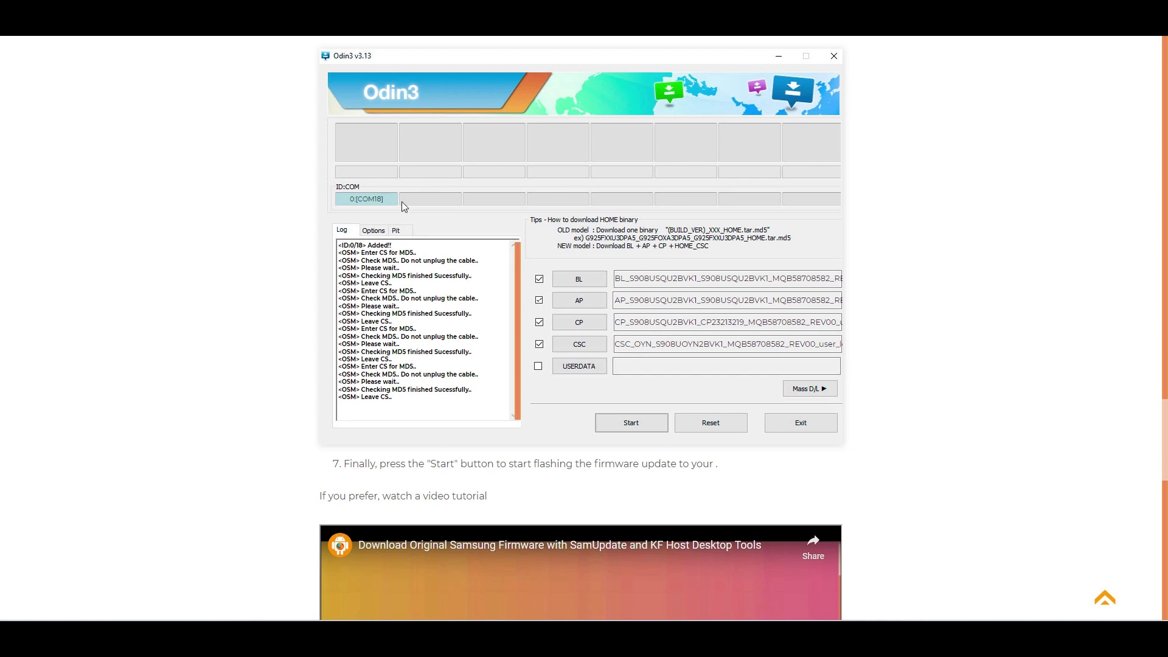
pyautogui.click(372, 230)
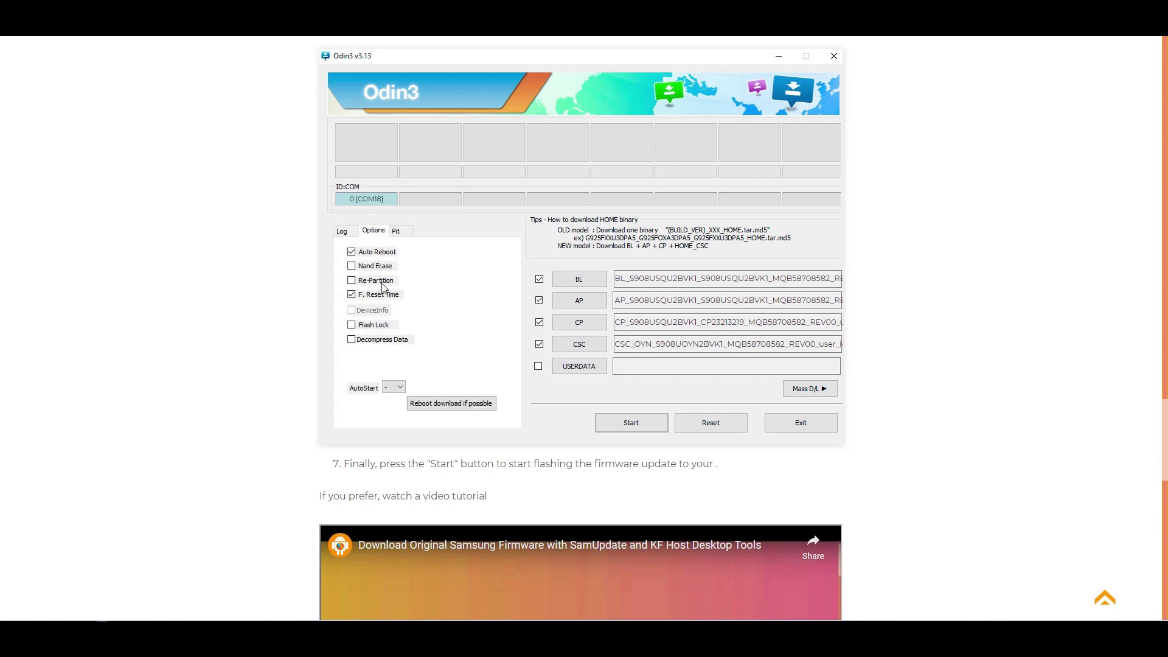
pyautogui.moveTo(535, 265)
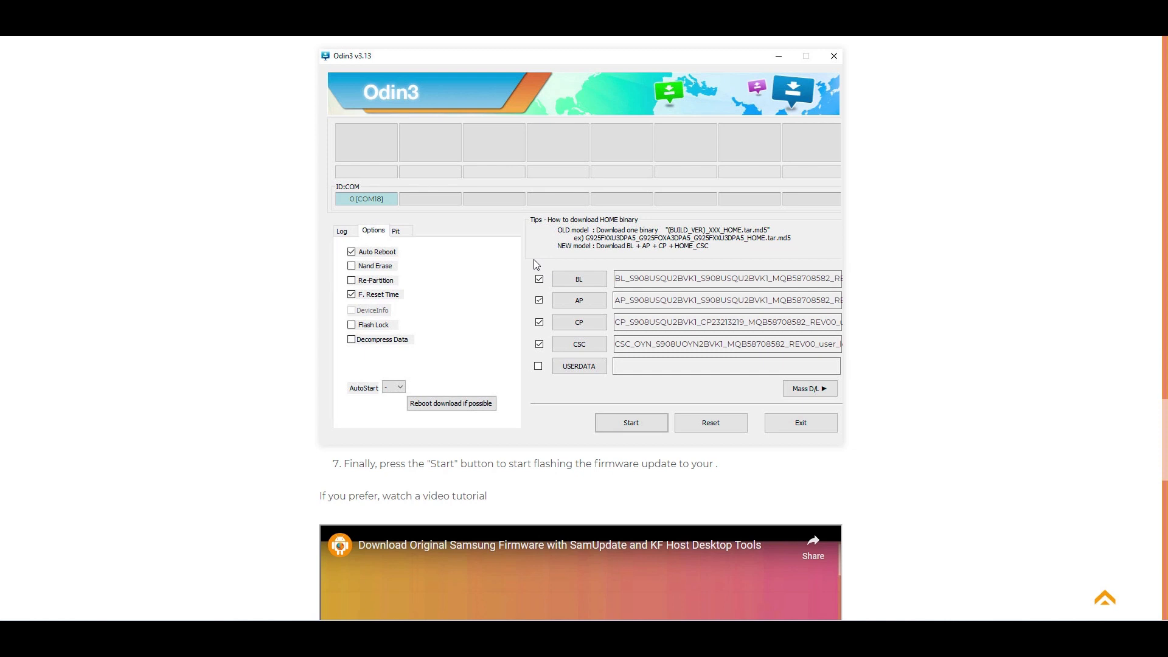
pyautogui.click(342, 230)
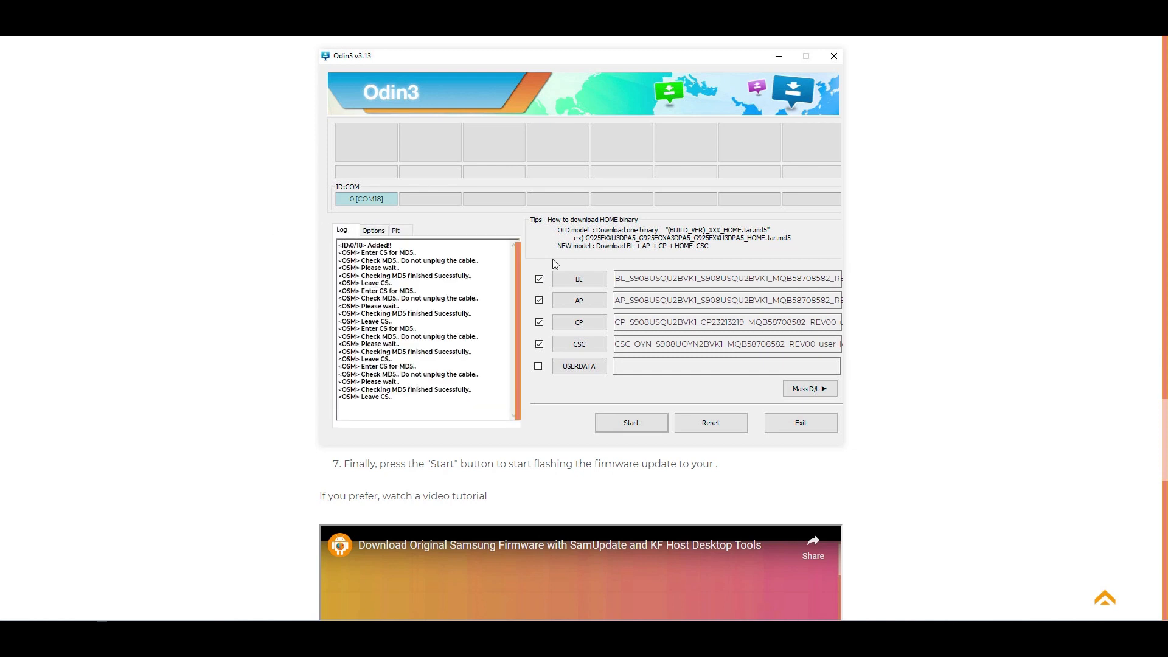
pyautogui.moveTo(686, 262)
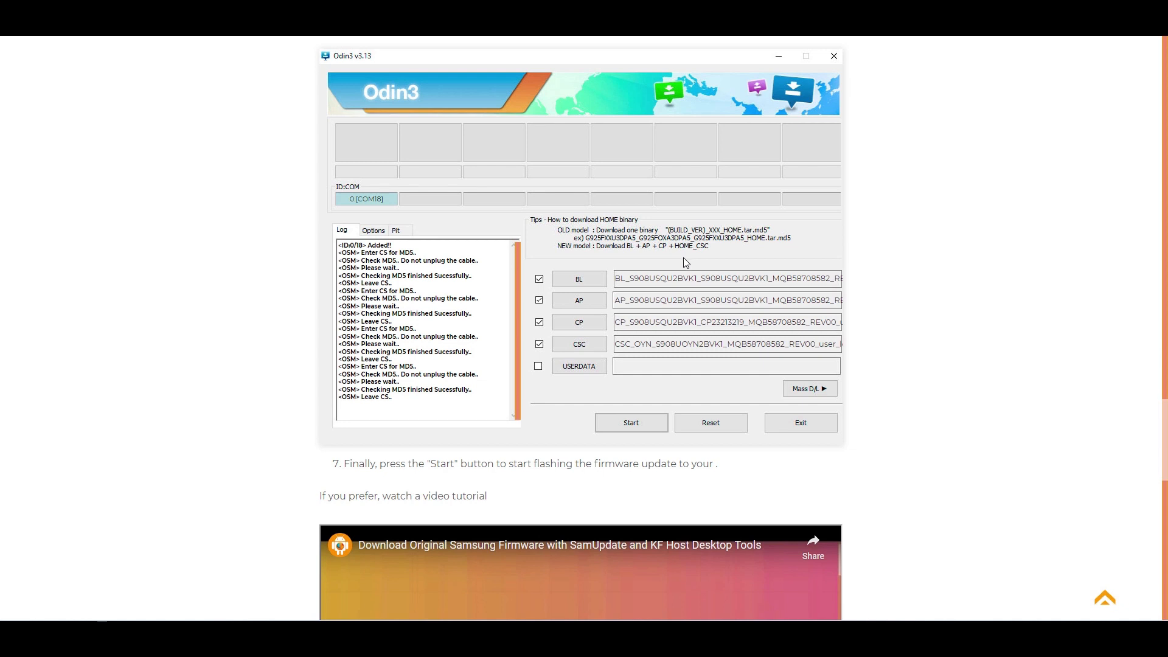
pyautogui.moveTo(657, 411)
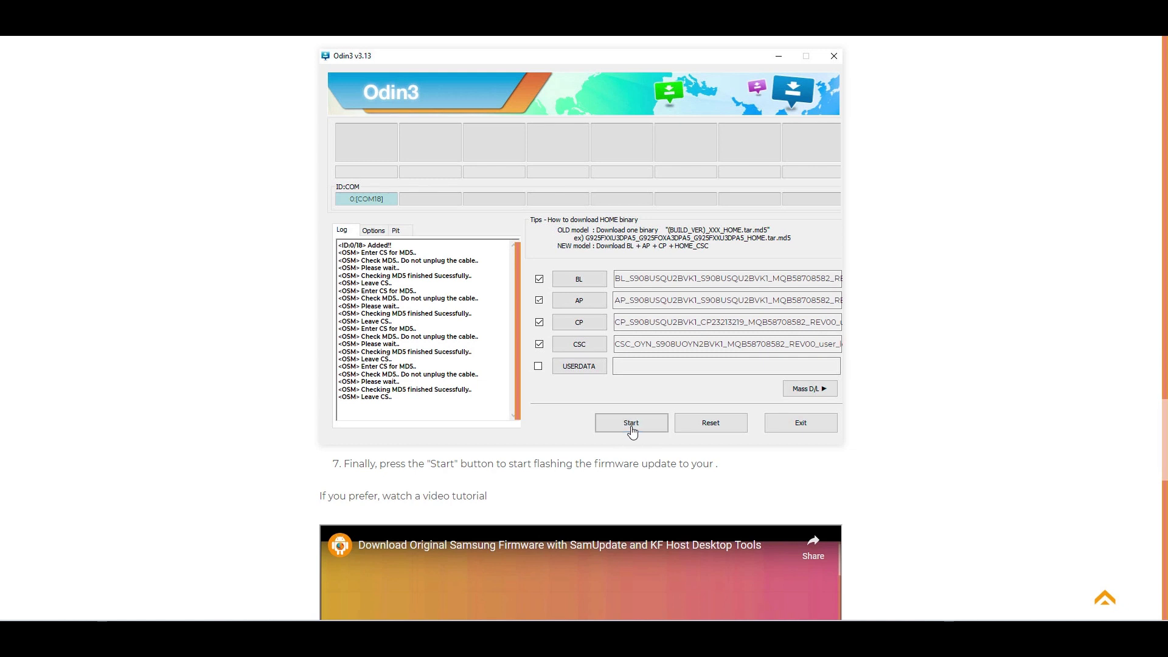
# - Start the Odin3 simulated flash and view its Options tab while it runs
pyautogui.click(630, 422)
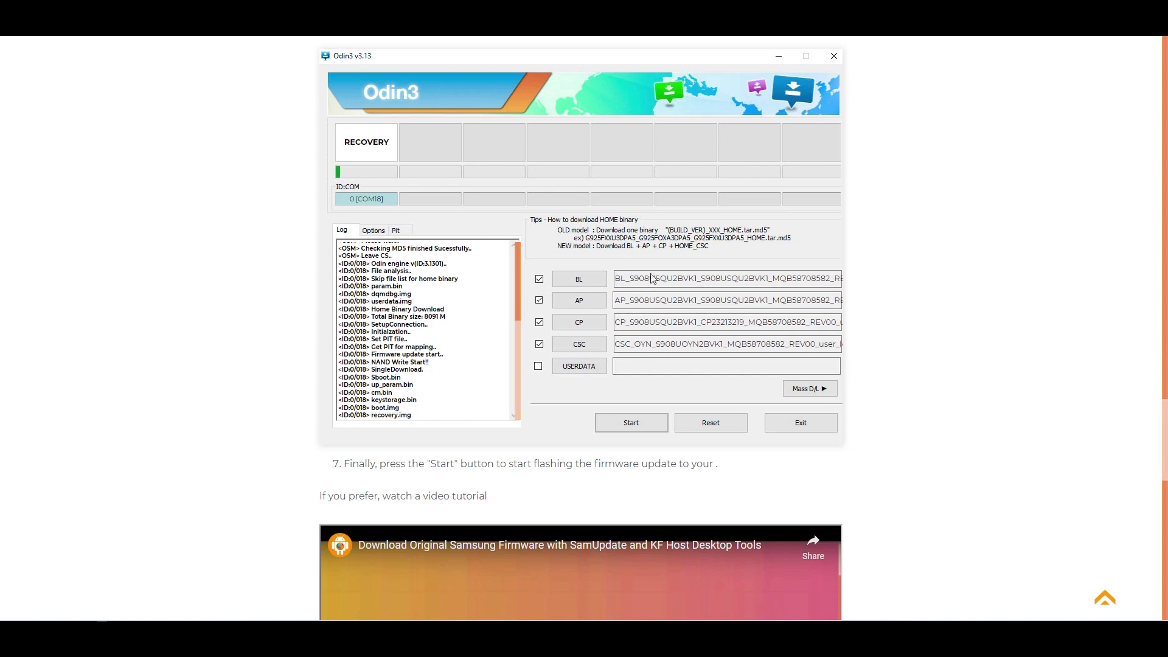
pyautogui.click(373, 229)
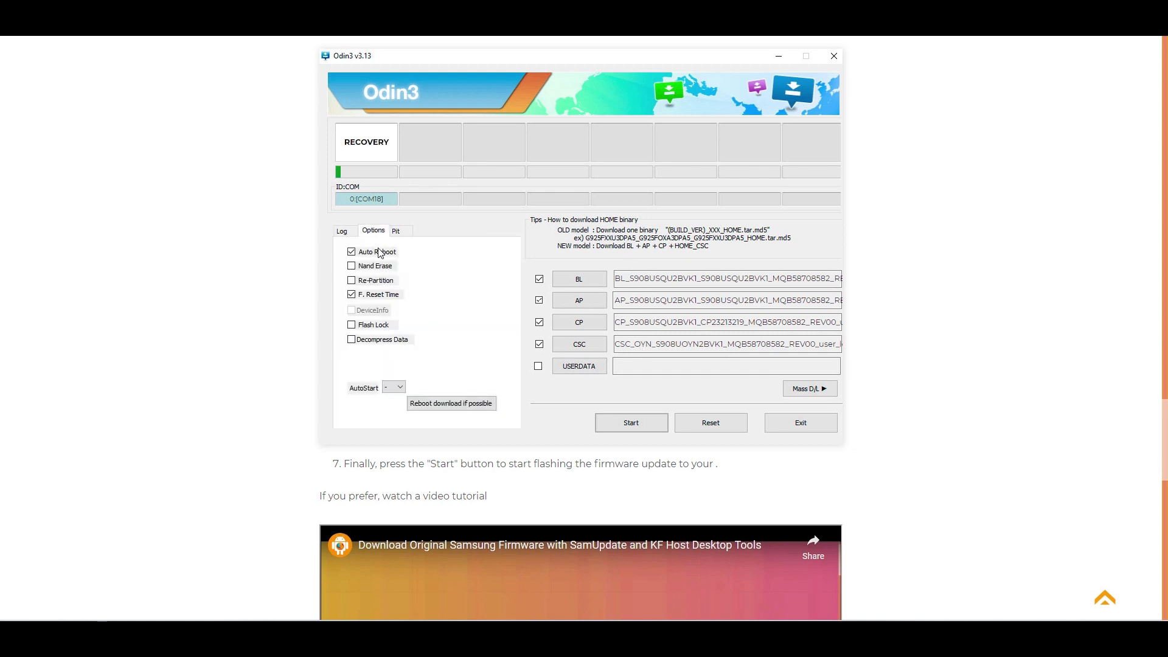